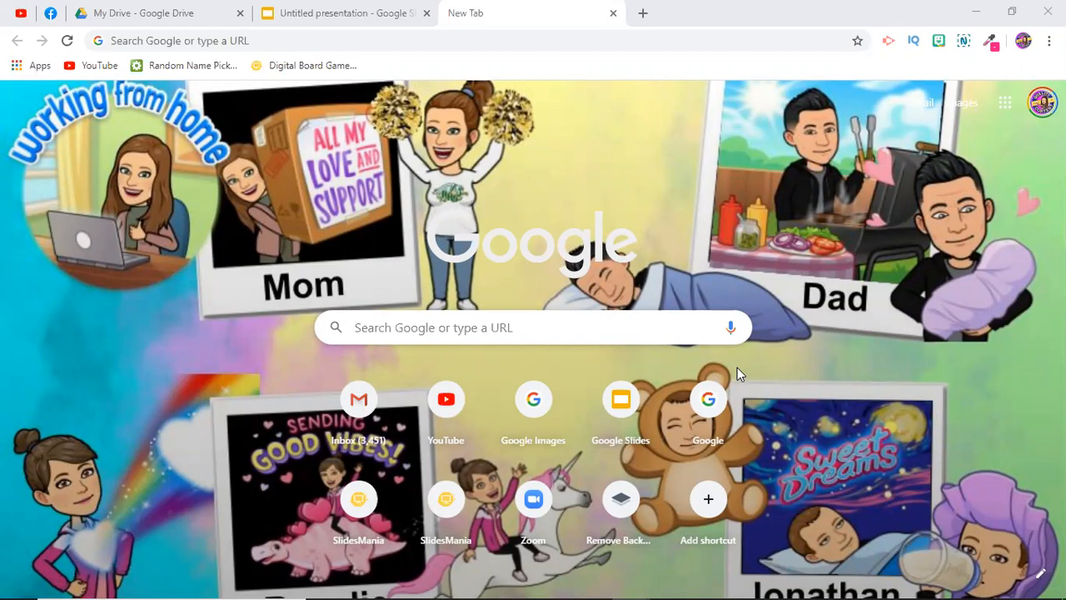
pyautogui.moveTo(736, 371)
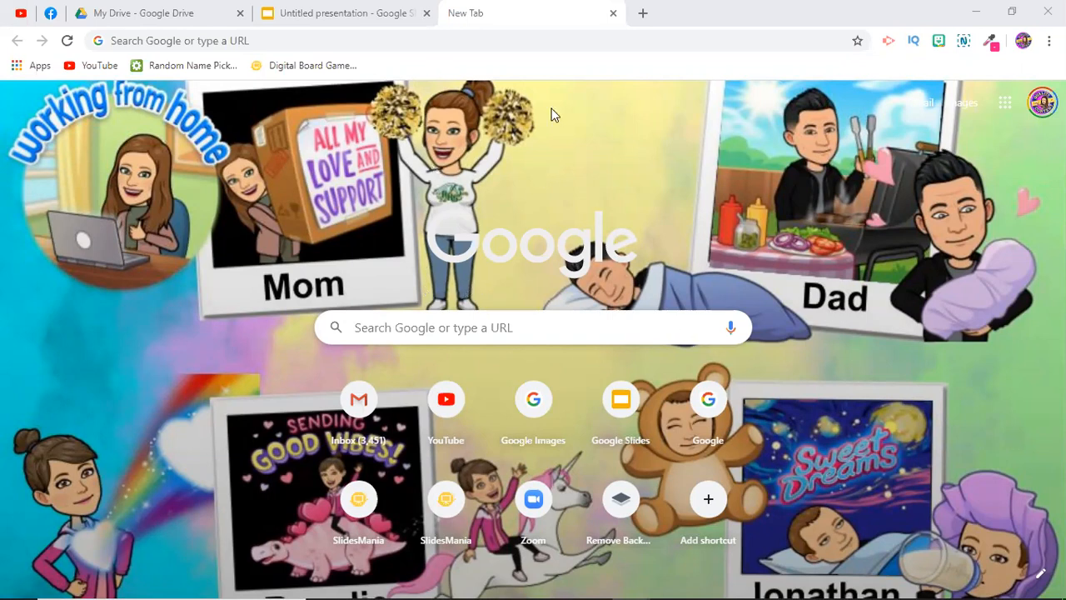
pyautogui.moveTo(514, 297)
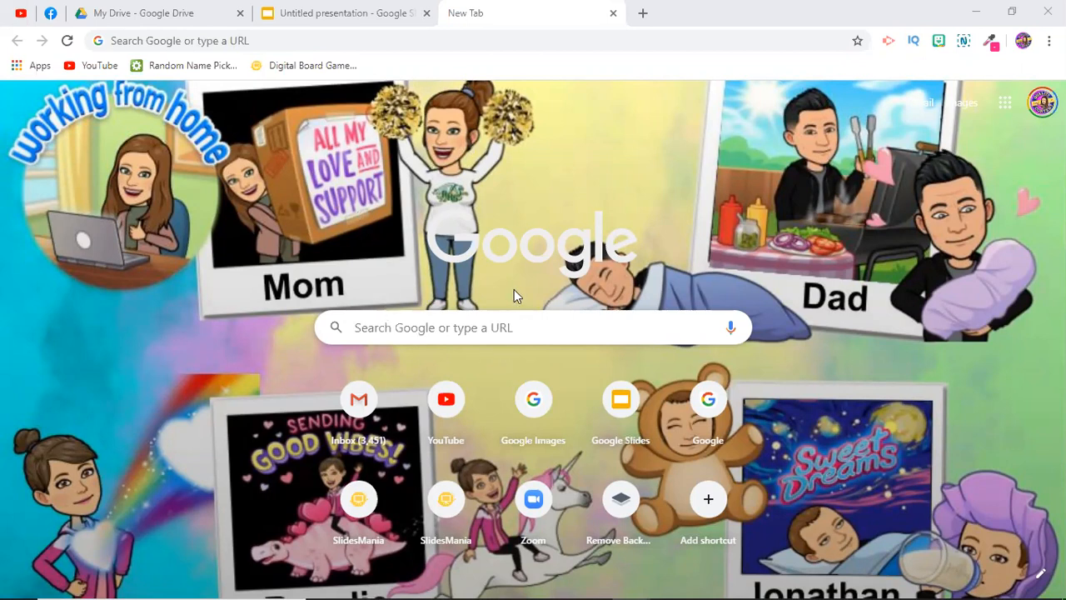
pyautogui.moveTo(375, 137)
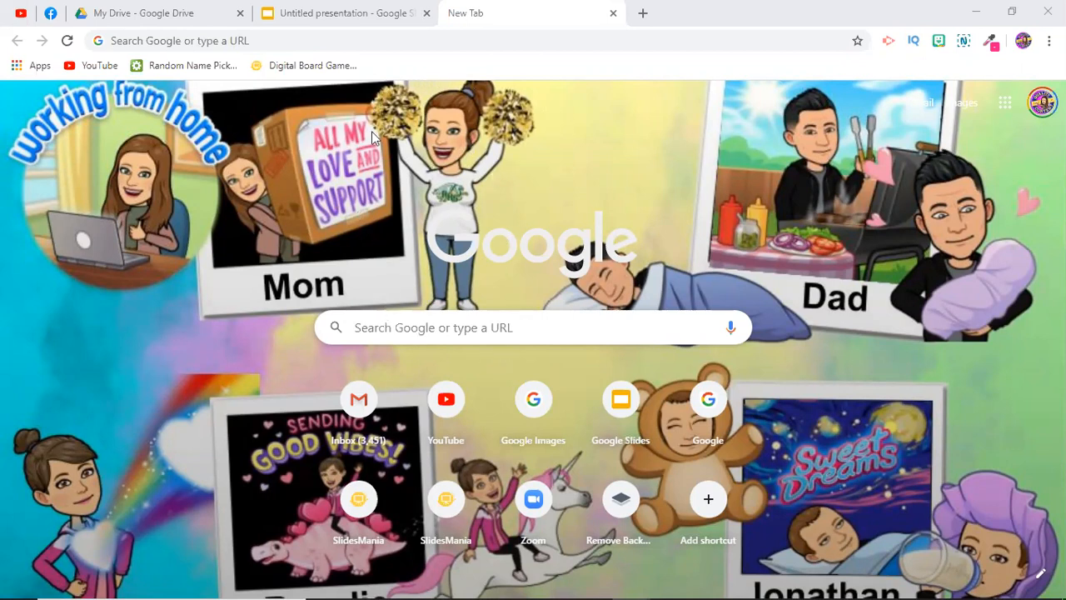
pyautogui.moveTo(404, 187)
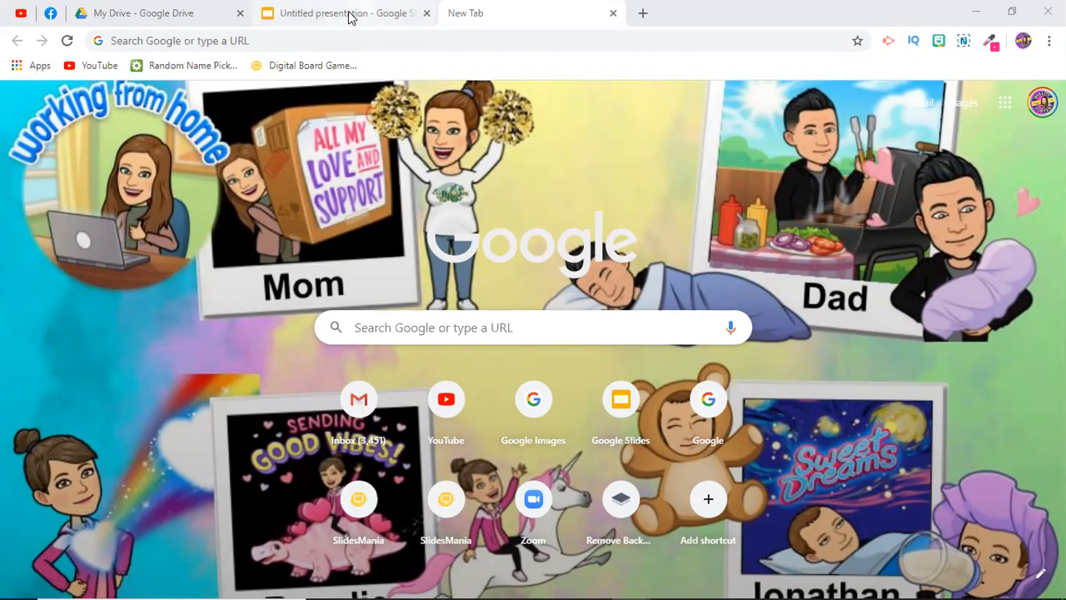
# Switch to the untitled Google Slides presentation with its blank slide
pyautogui.click(341, 13)
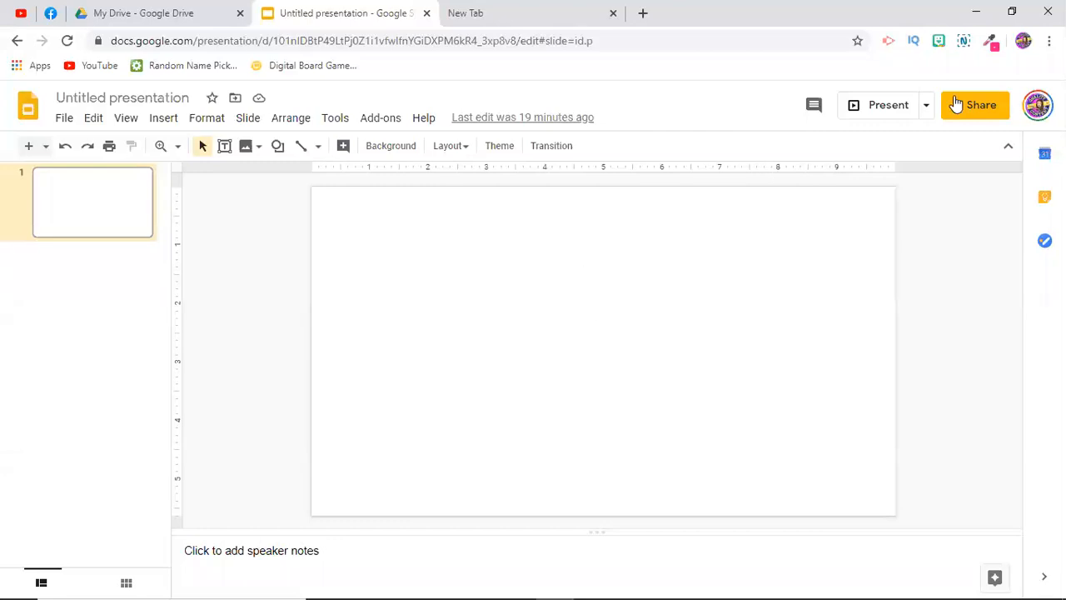
pyautogui.moveTo(939, 40)
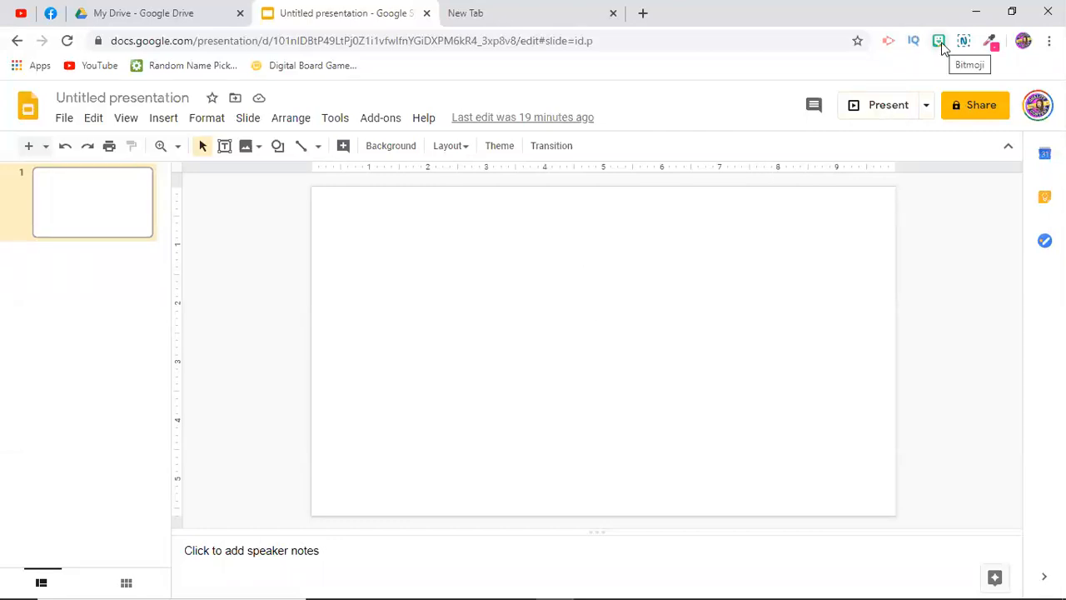
# Search the Bitmoji extension for 'pose' and browse down through the full-body pose stickers
pyautogui.click(940, 40)
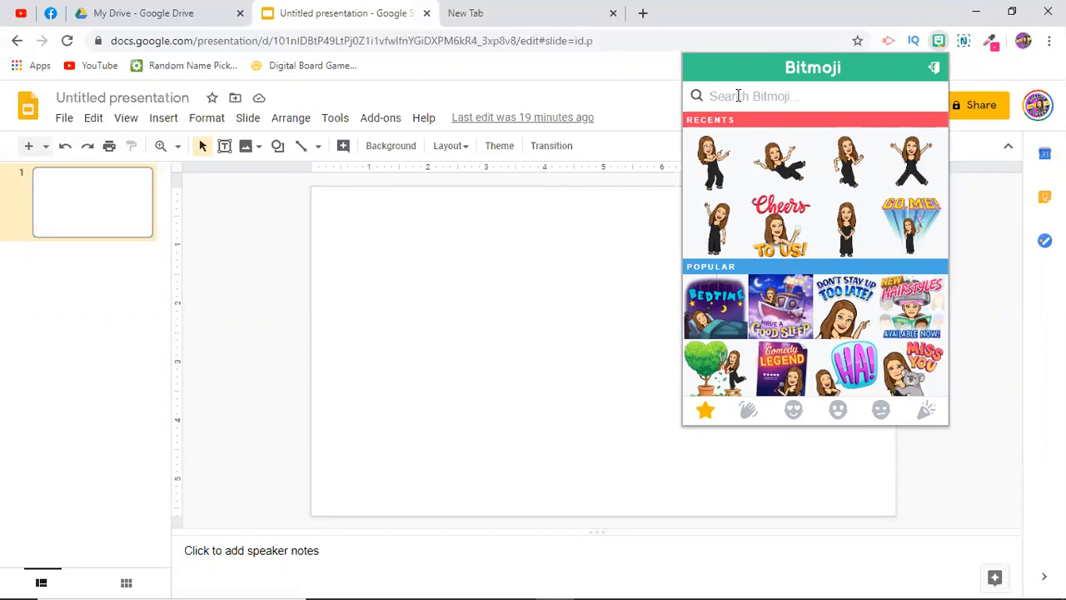
pyautogui.write('pose')
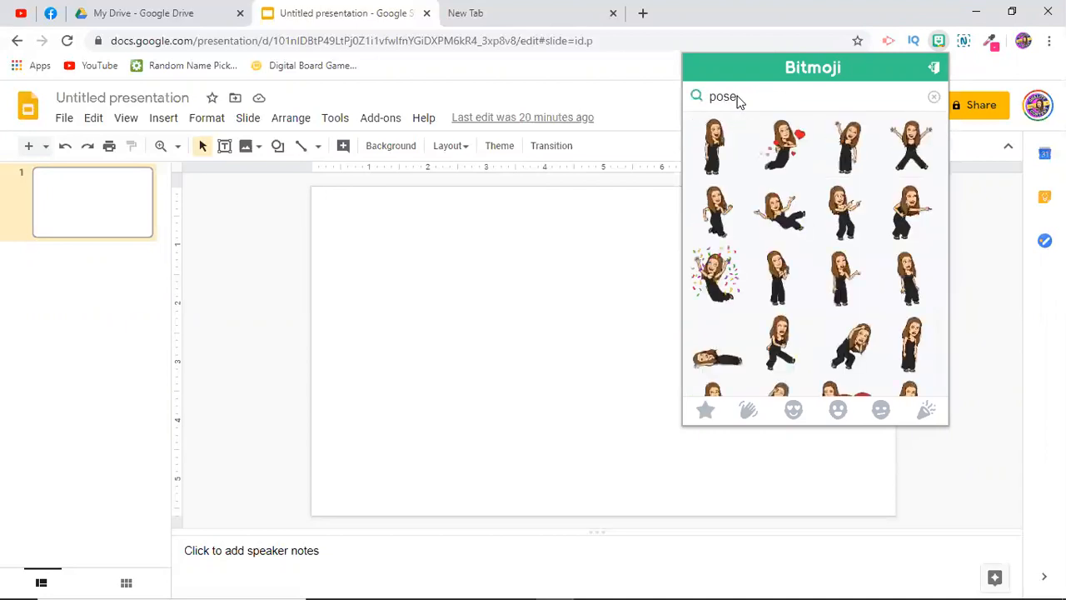
pyautogui.scroll(-3)
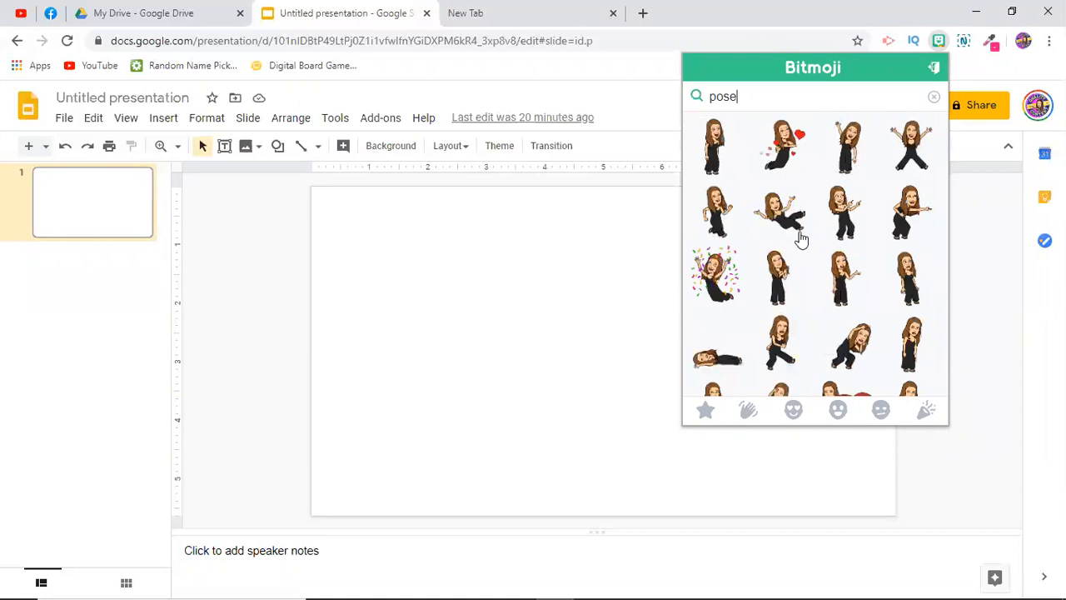
pyautogui.scroll(-3)
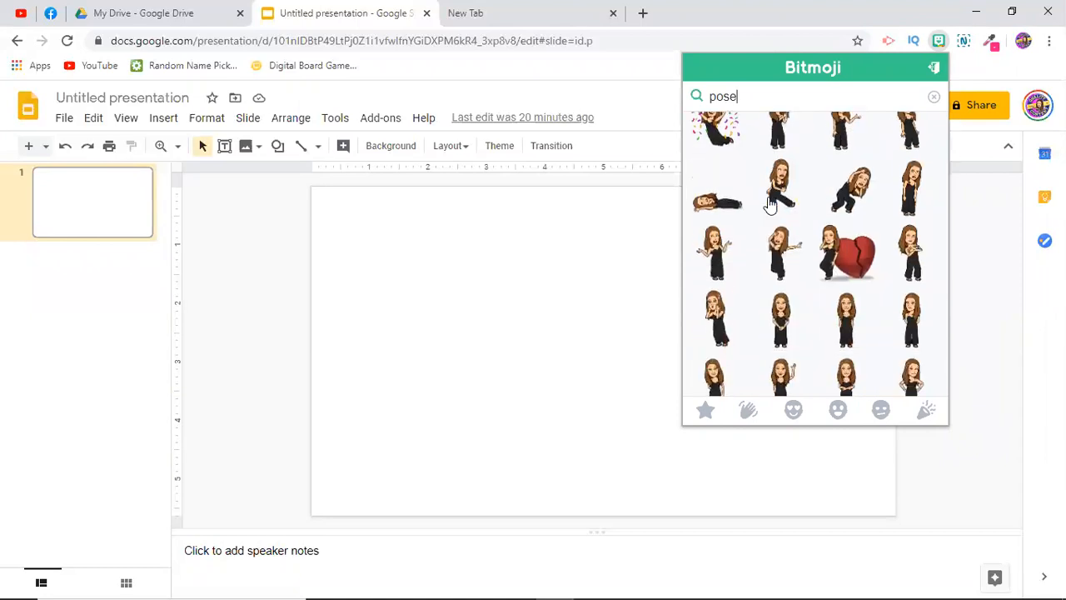
pyautogui.scroll(-3)
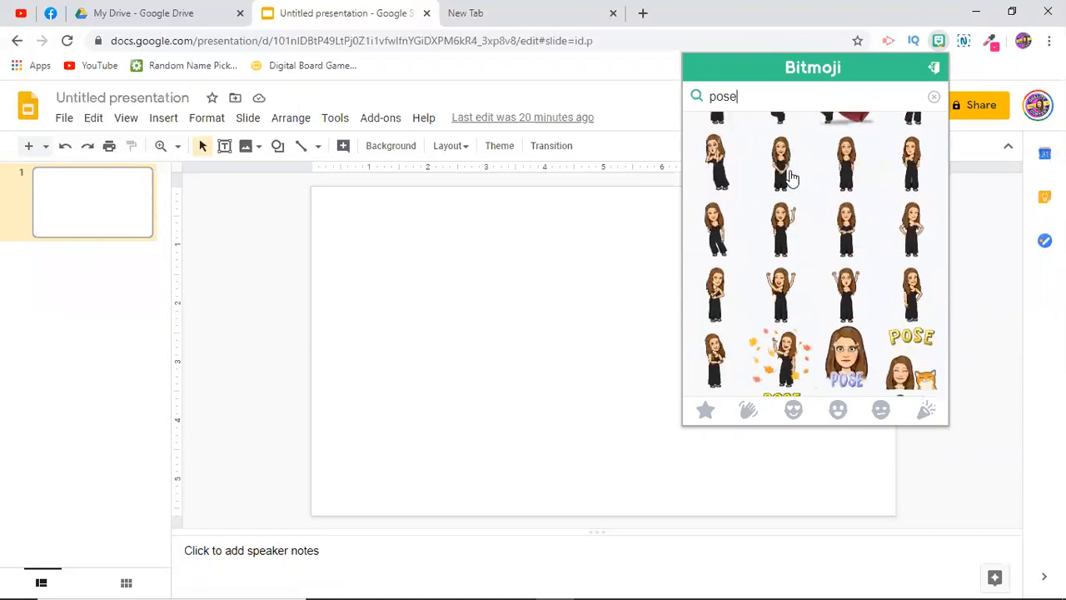
pyautogui.scroll(-3)
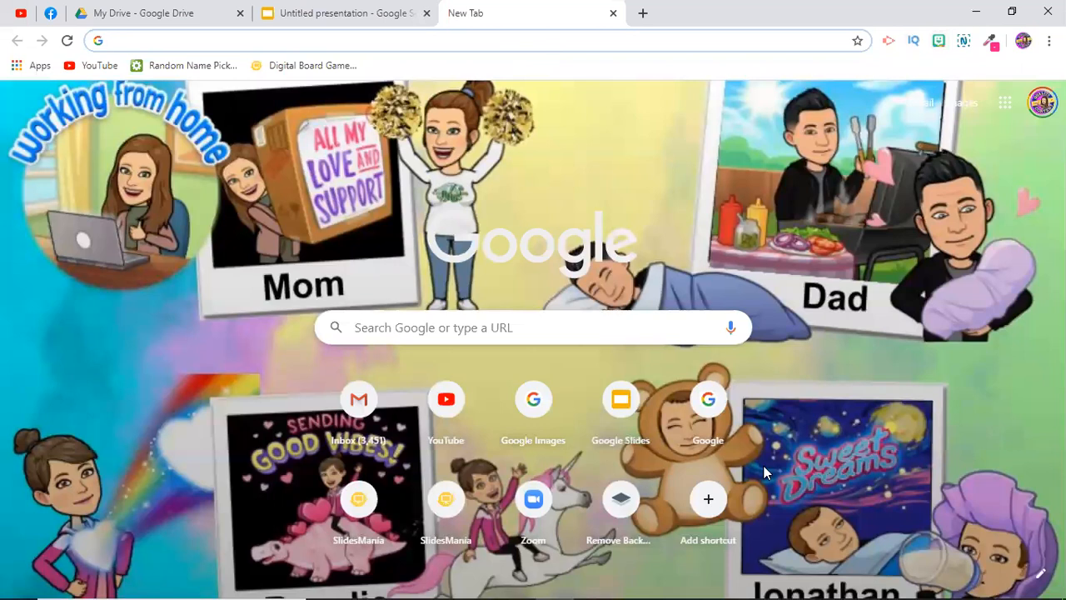
pyautogui.moveTo(416, 141)
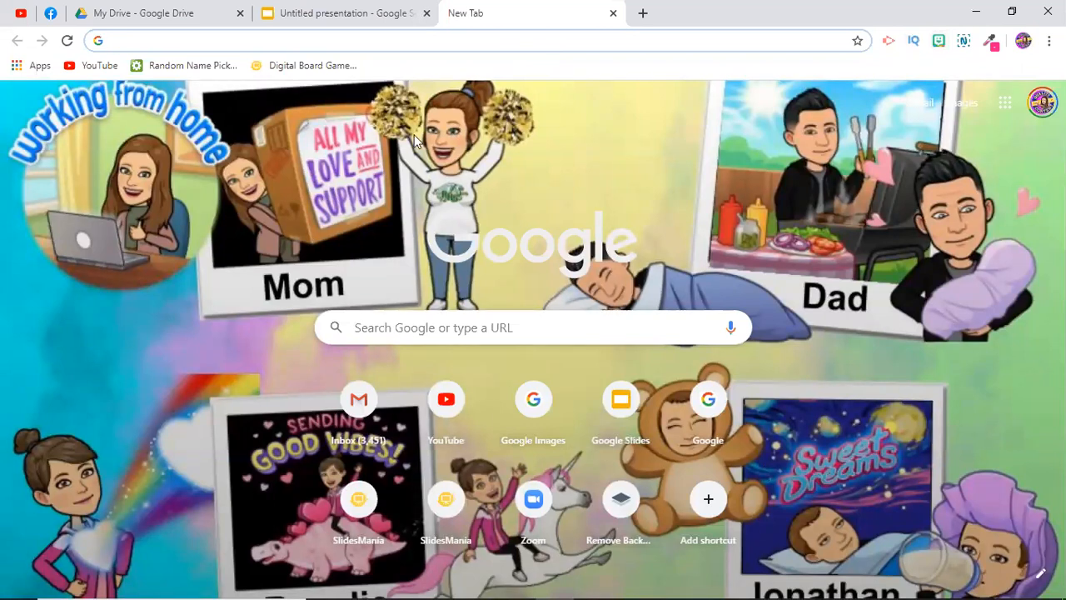
pyautogui.moveTo(431, 208)
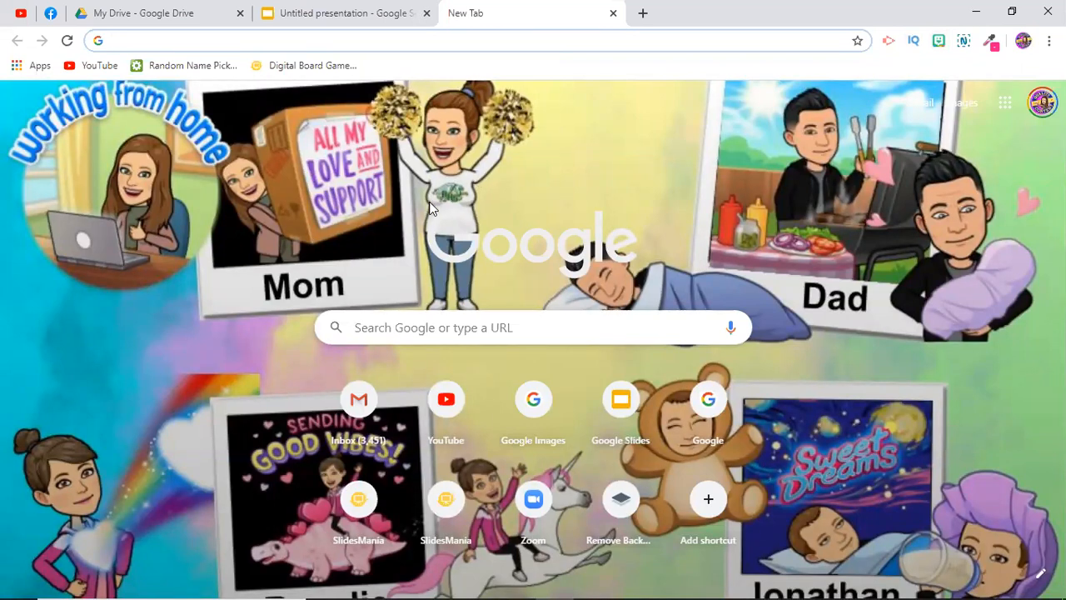
pyautogui.moveTo(451, 208)
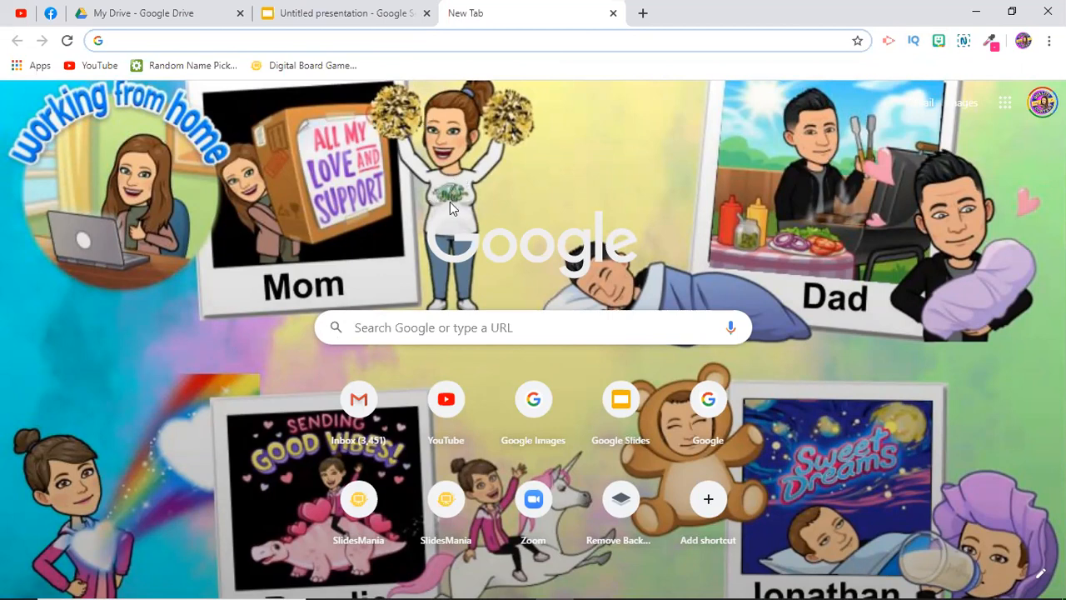
pyautogui.moveTo(457, 260)
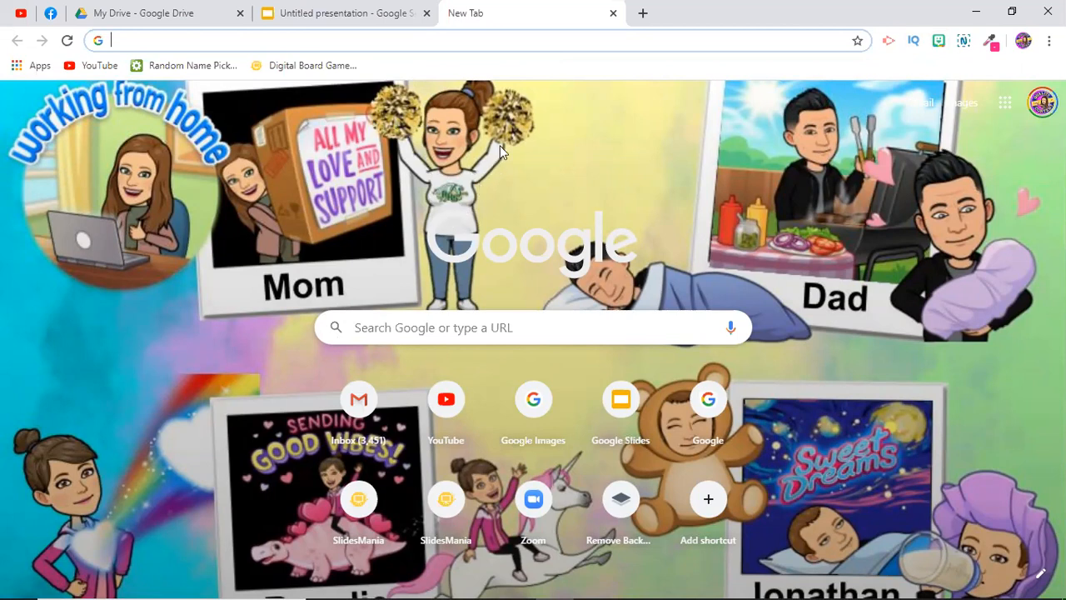
pyautogui.moveTo(446, 263)
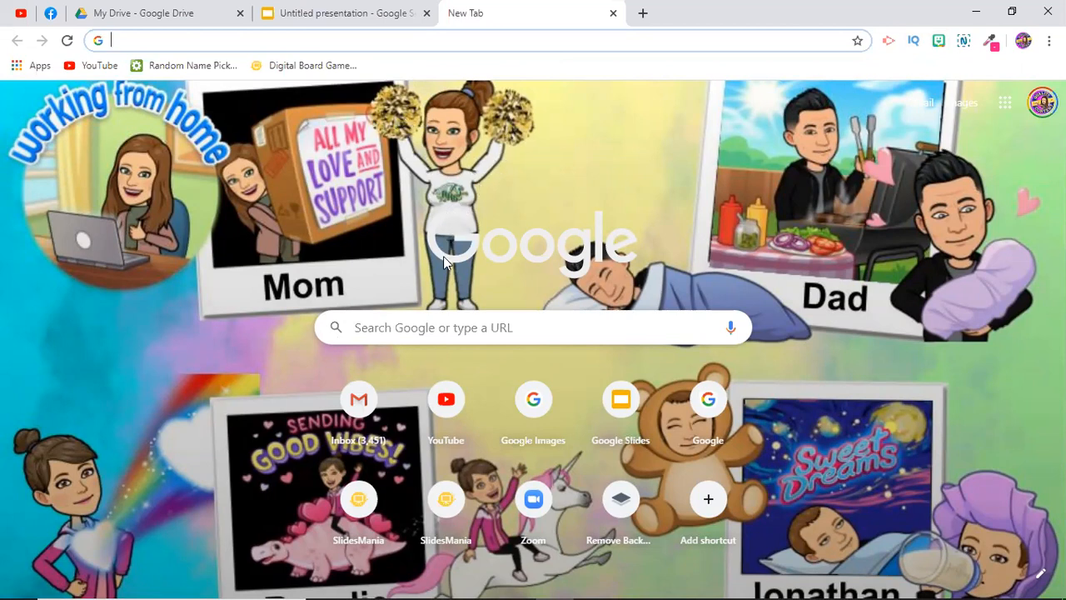
pyautogui.moveTo(373, 120)
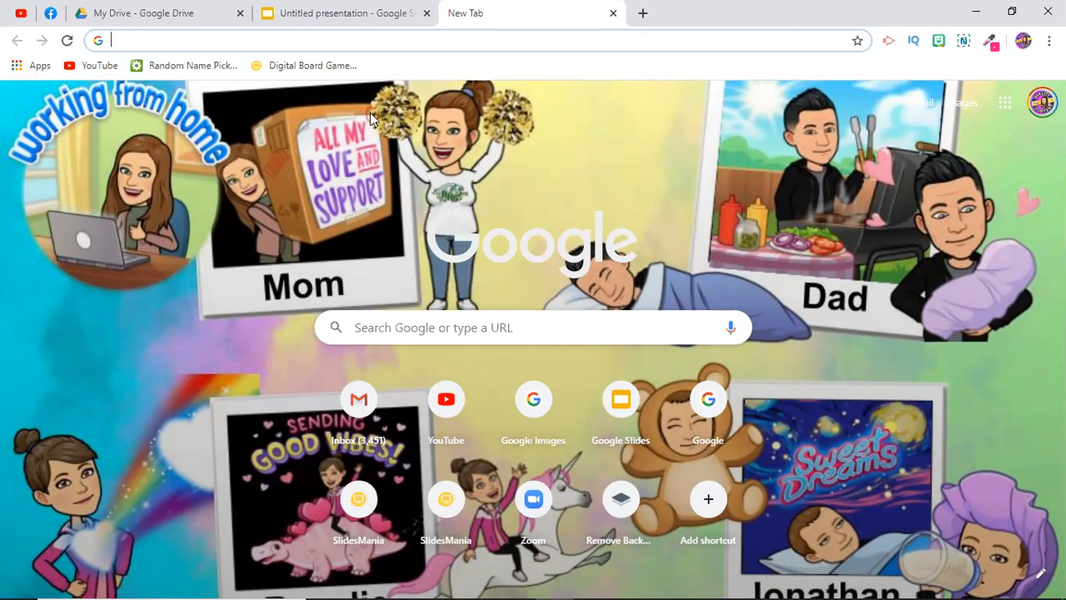
pyautogui.moveTo(241, 358)
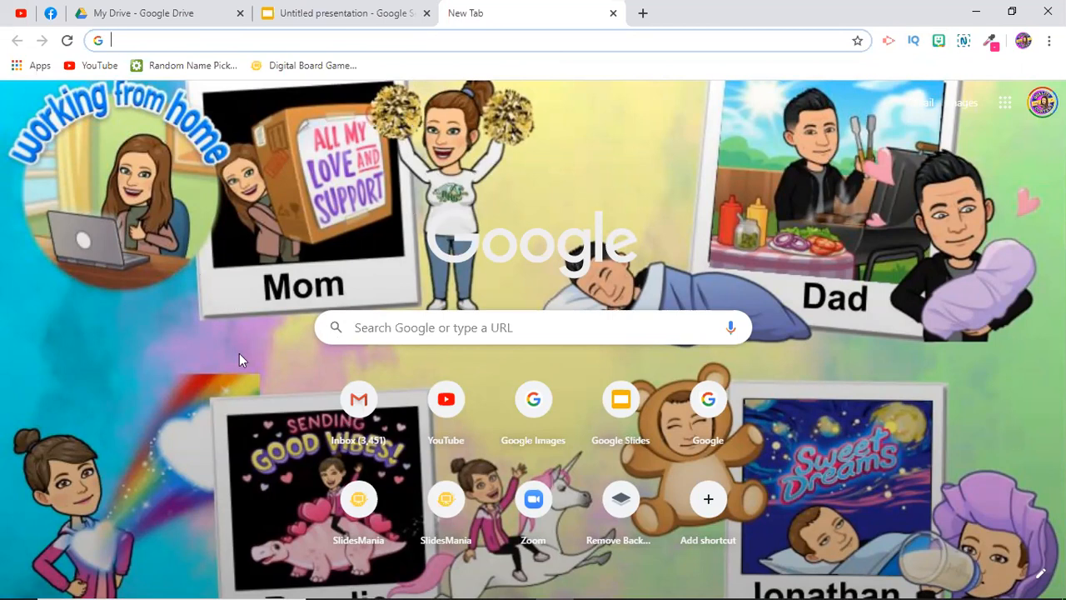
# Back in the presentation, search Bitmoji for 'sit' and add a seated full-body sticker to the slide
pyautogui.click(341, 13)
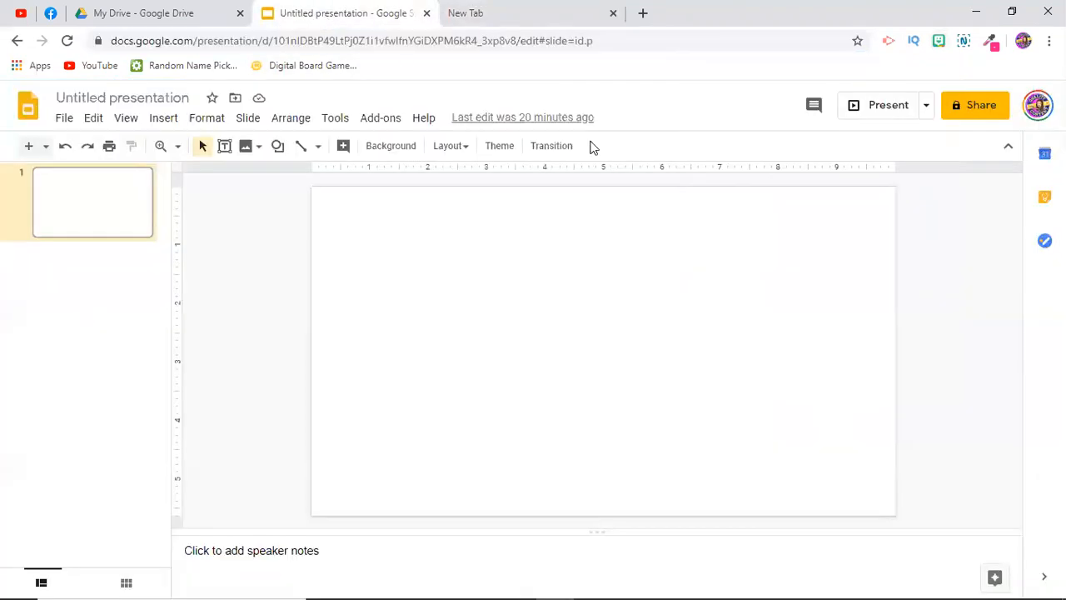
pyautogui.click(940, 40)
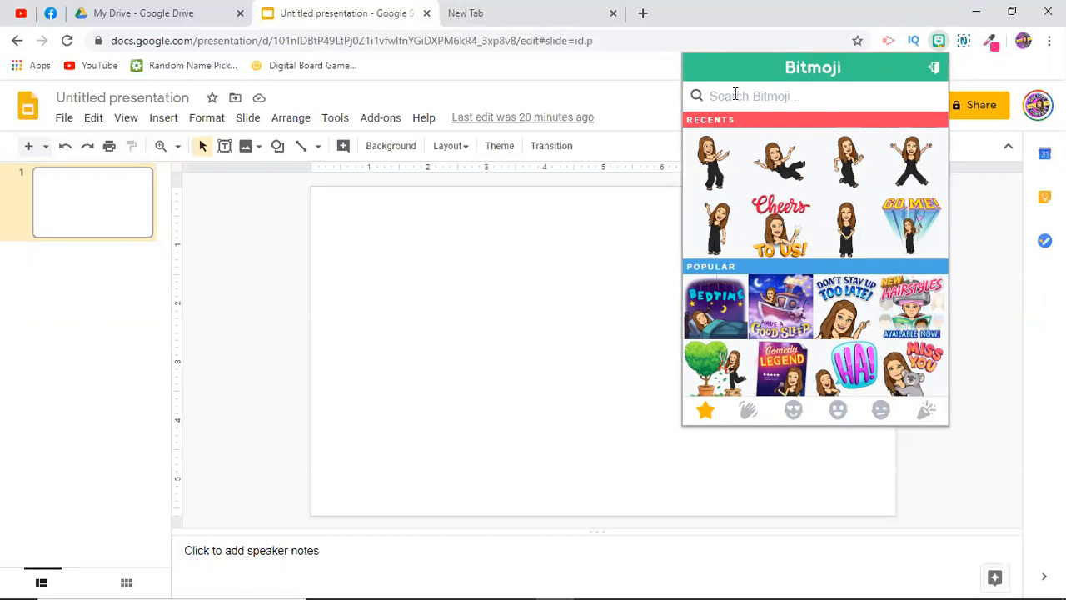
pyautogui.write('sit')
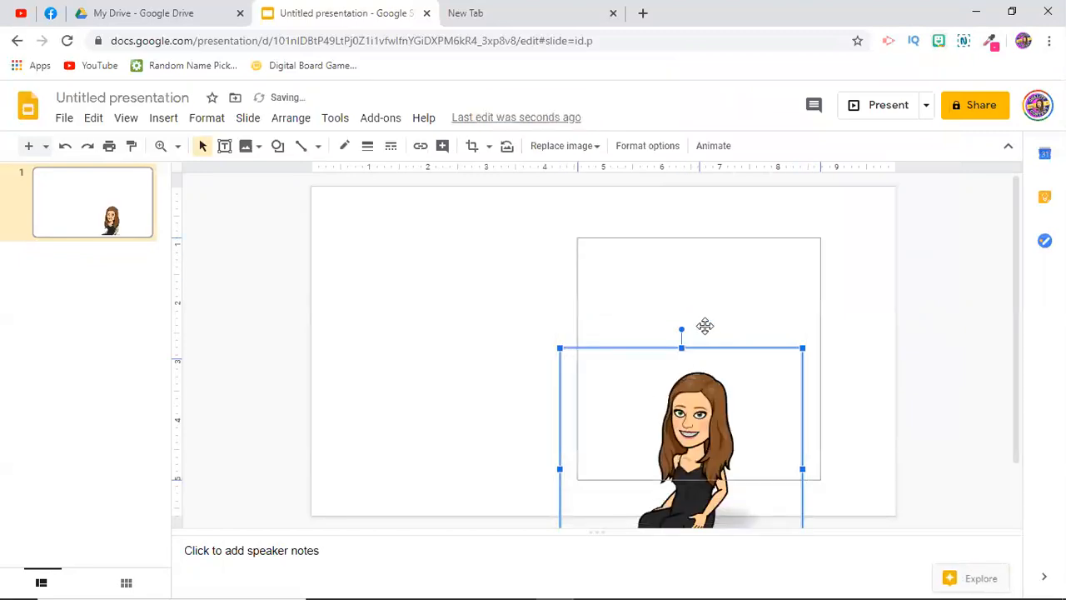
# Move the seated Bitmoji up onto the slide and over to its left half
pyautogui.moveTo(700, 408); pyautogui.dragTo(699, 358)
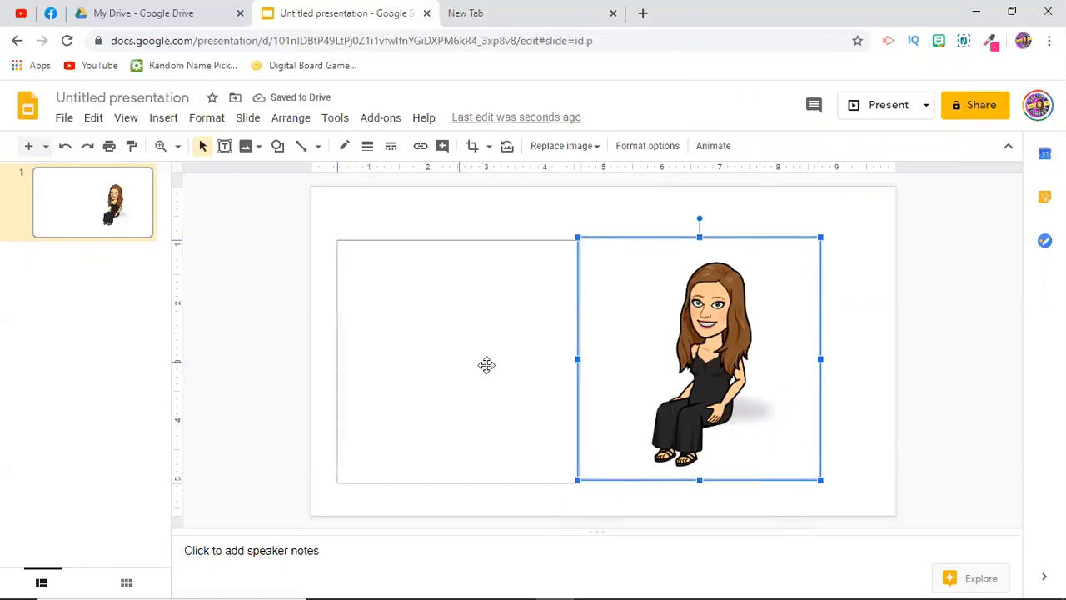
pyautogui.moveTo(700, 358); pyautogui.dragTo(457, 353)
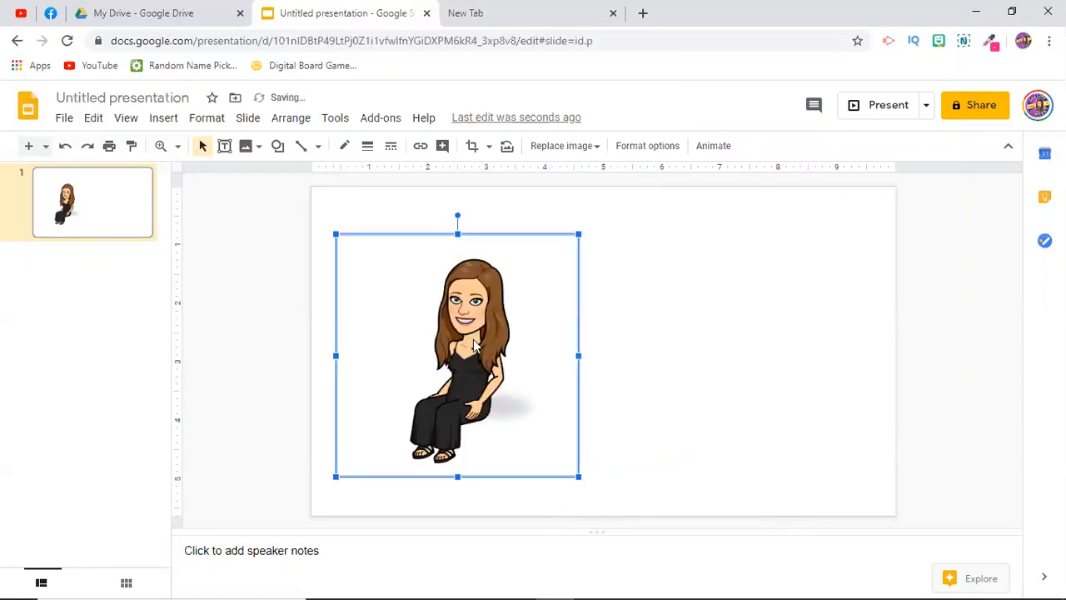
# Flip the seated Bitmoji horizontally so it faces the opposite direction
pyautogui.rightClick(475, 345)
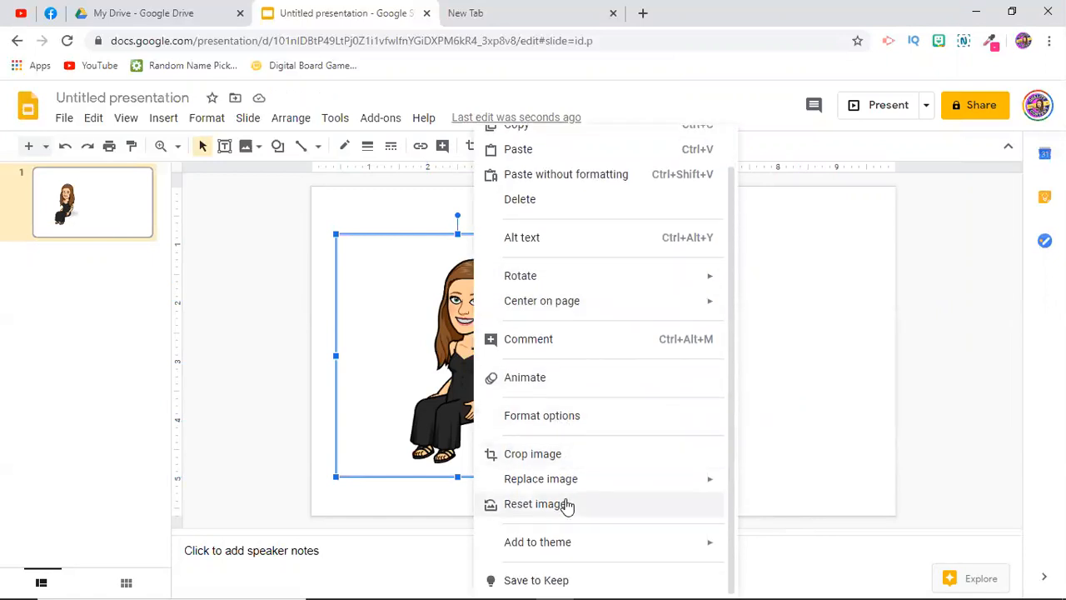
pyautogui.moveTo(520, 317)
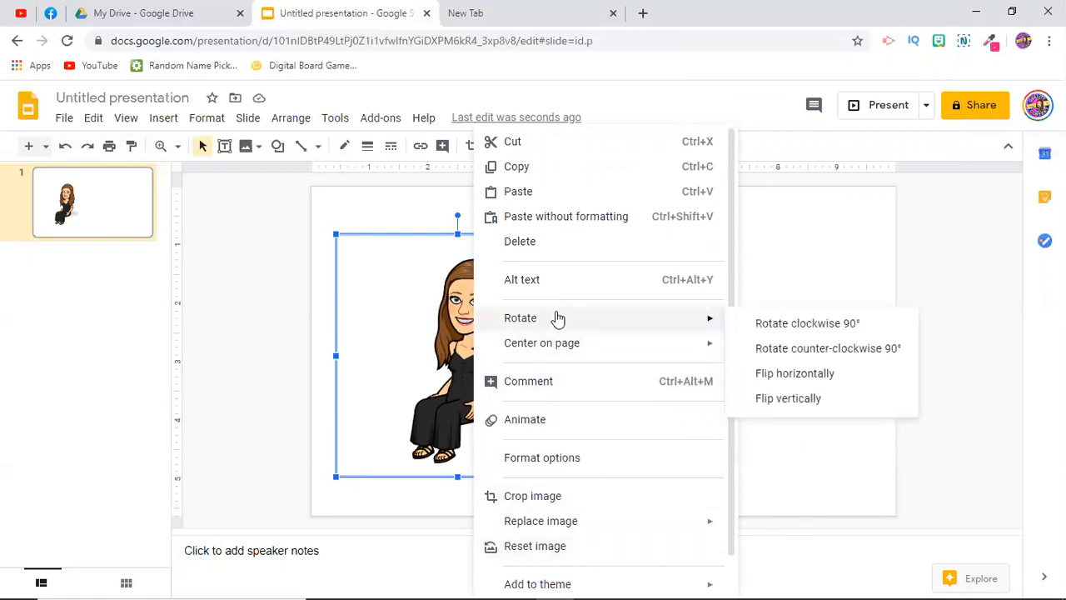
pyautogui.moveTo(760, 323)
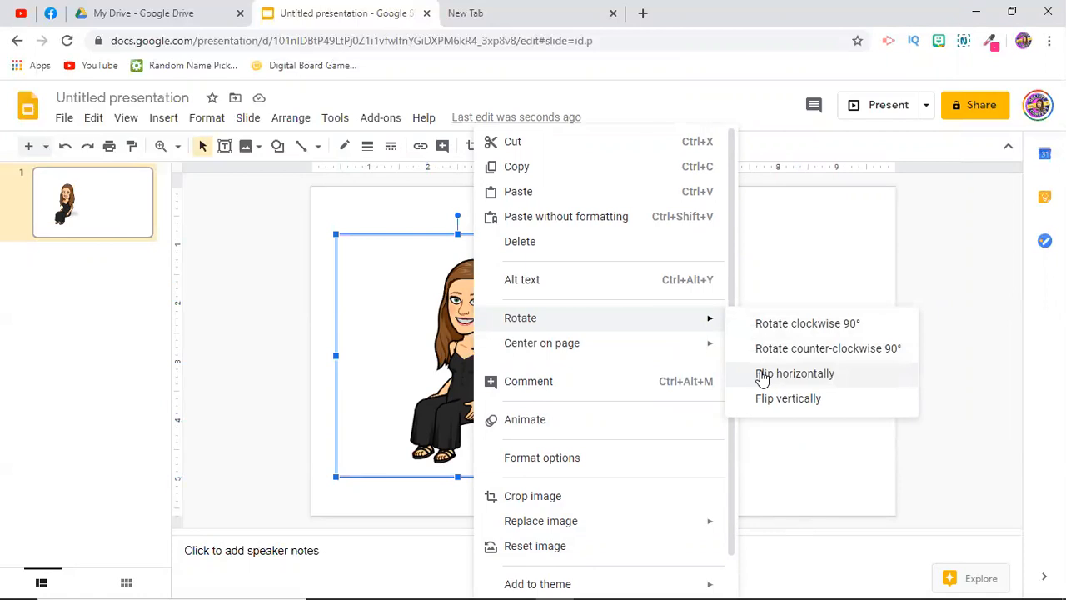
pyautogui.click(793, 373)
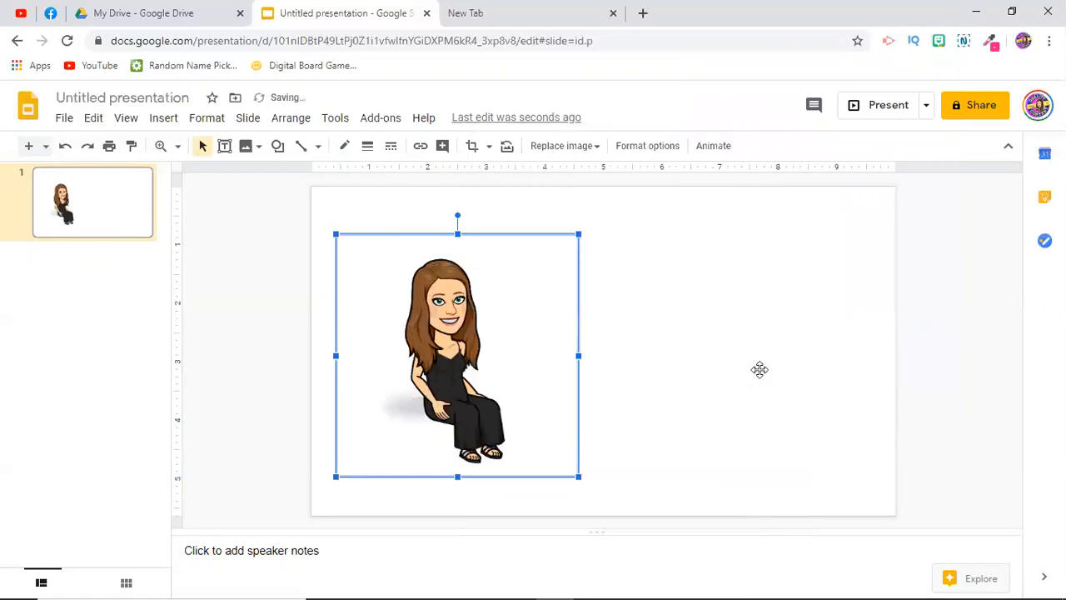
pyautogui.moveTo(703, 373)
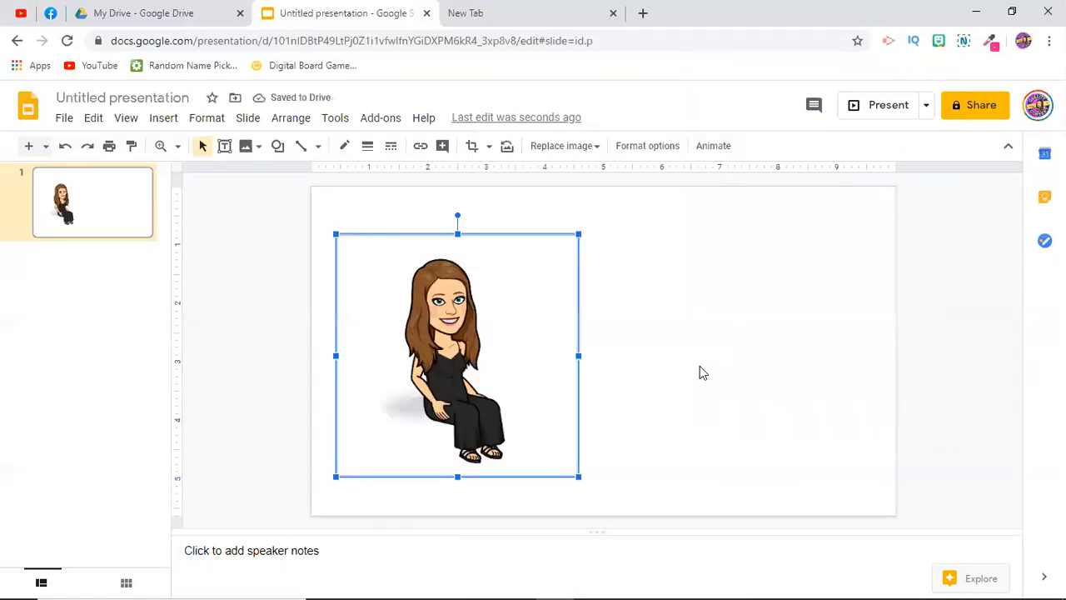
pyautogui.moveTo(470, 410)
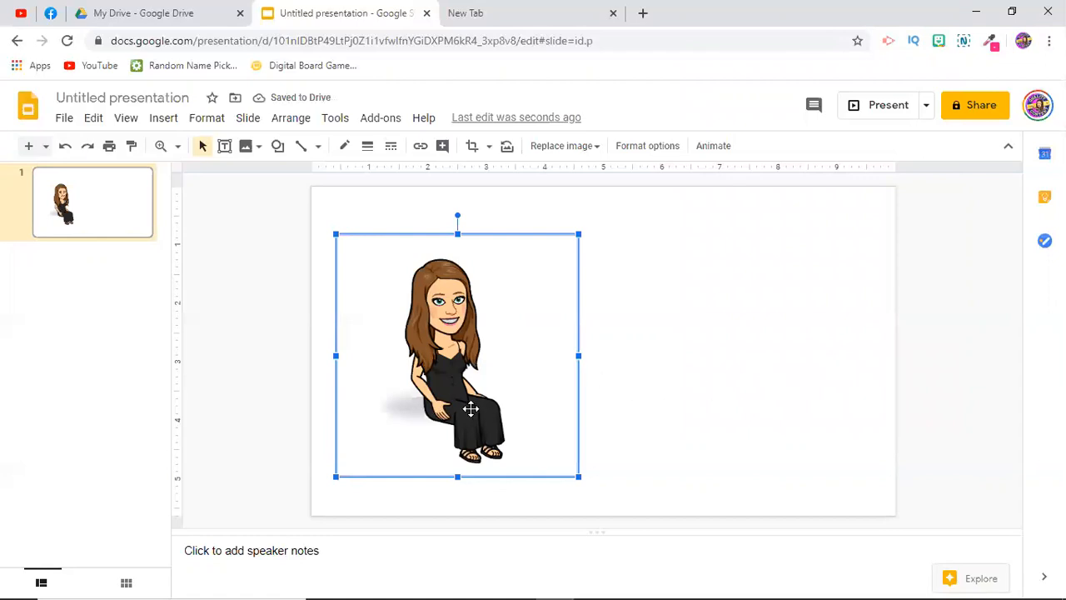
pyautogui.moveTo(738, 353)
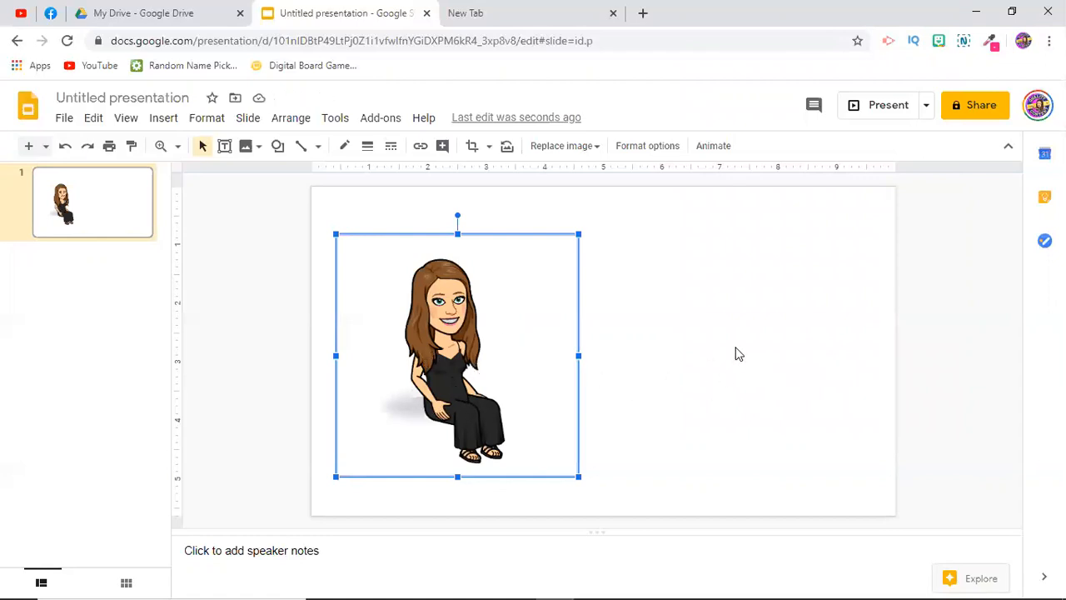
pyautogui.moveTo(700, 380)
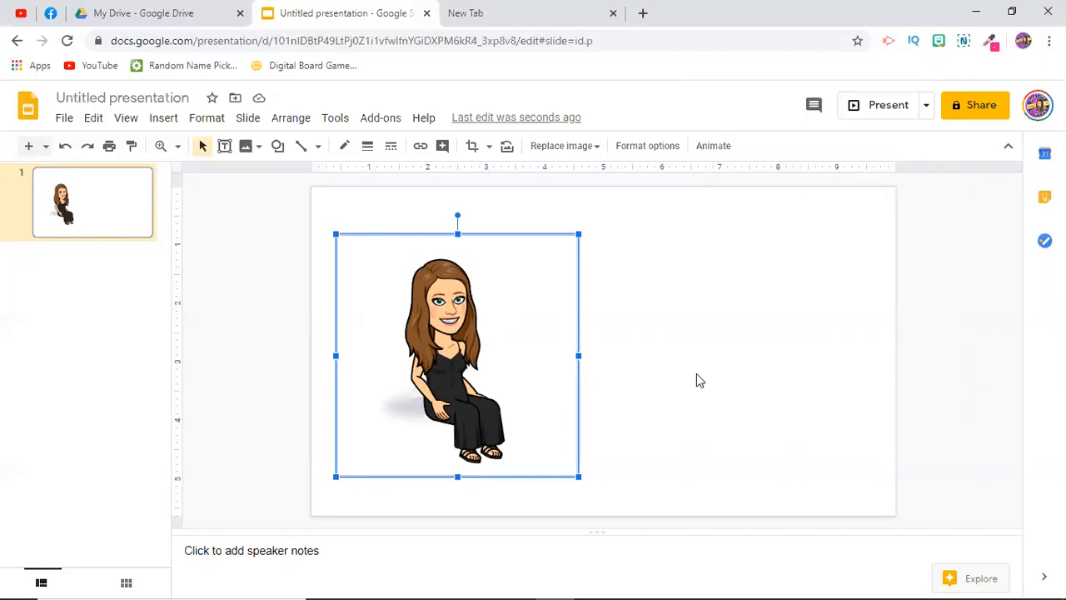
pyautogui.moveTo(679, 402)
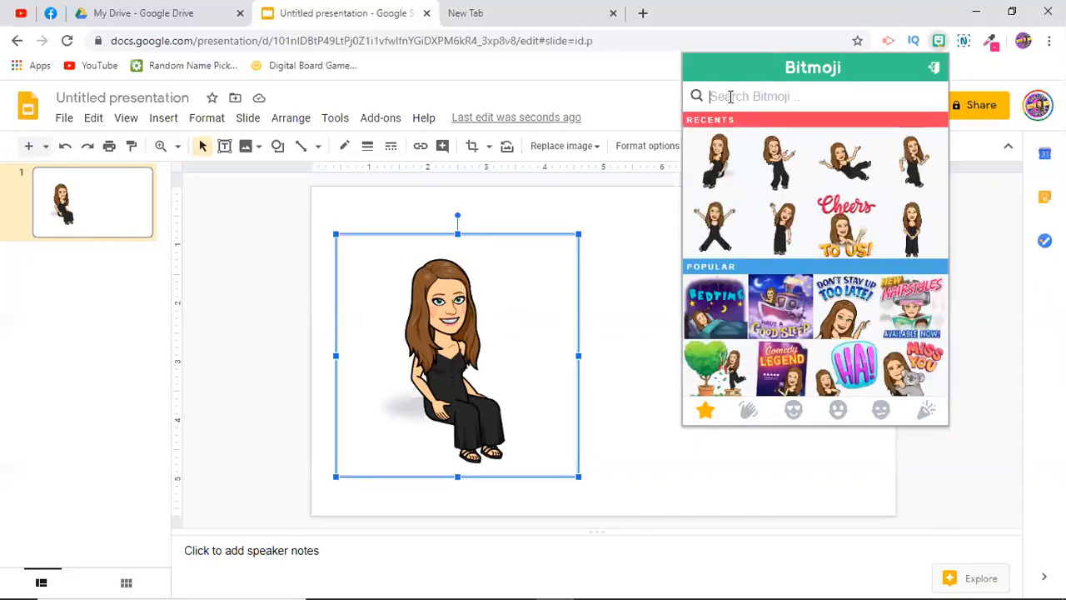
# Search Bitmoji for 'dance' stickers and select the search text for replacement
pyautogui.write('dal')
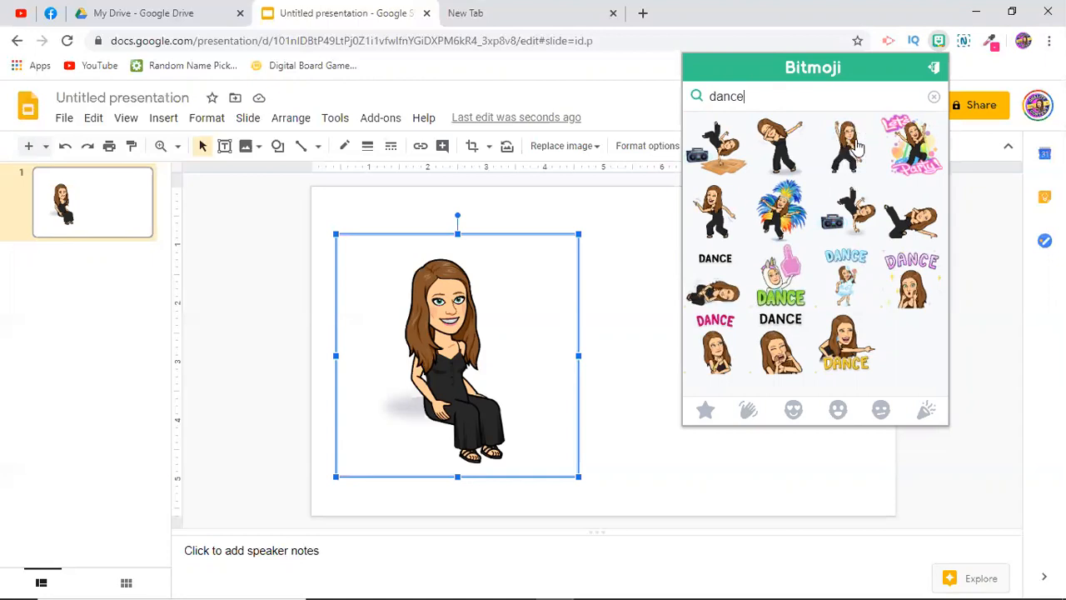
pyautogui.moveTo(850, 146)
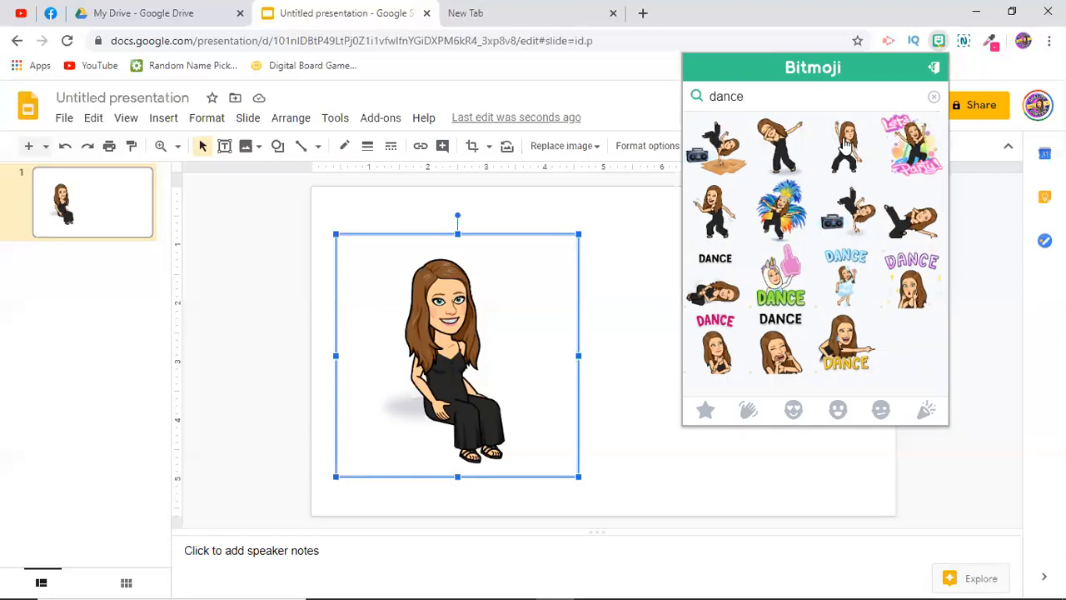
pyautogui.moveTo(848, 150)
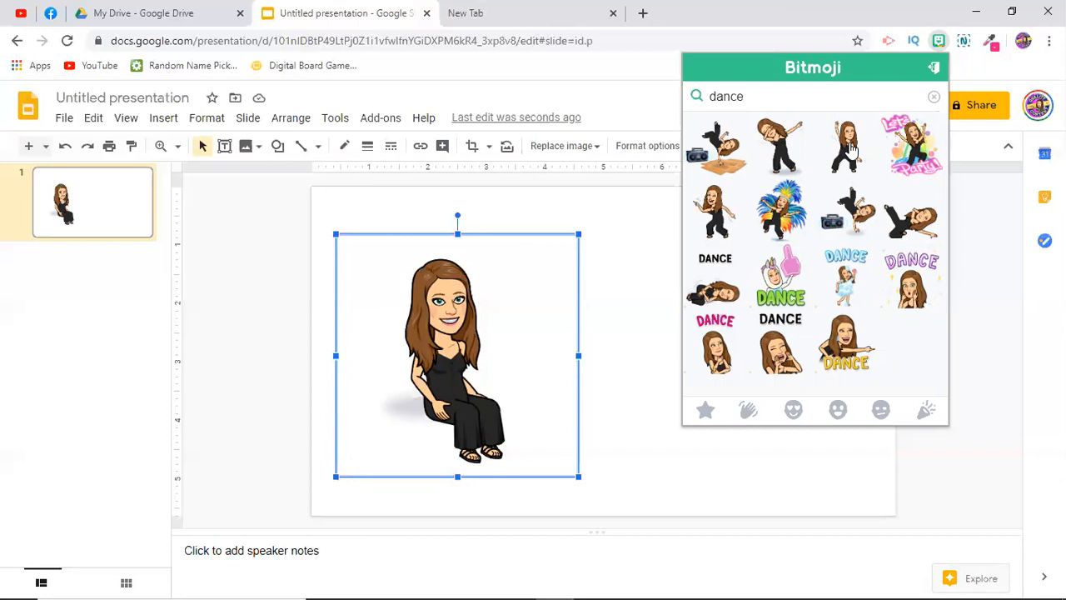
pyautogui.click(749, 95)
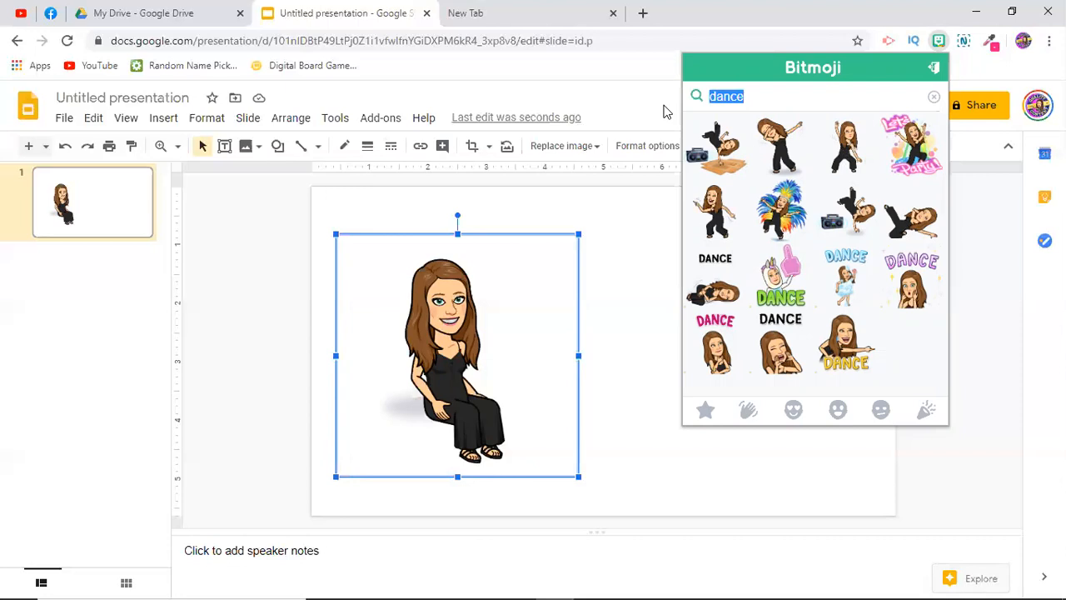
# Replace the Bitmoji search with 'nay', then with 'whip' to list whip stickers
pyautogui.write('n')
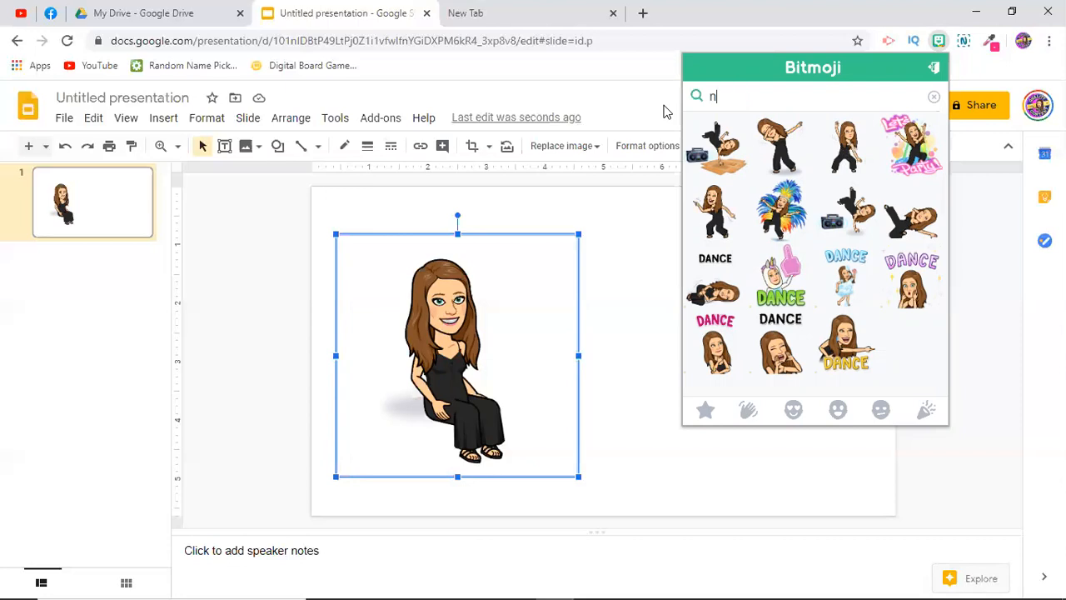
pyautogui.write('ay')
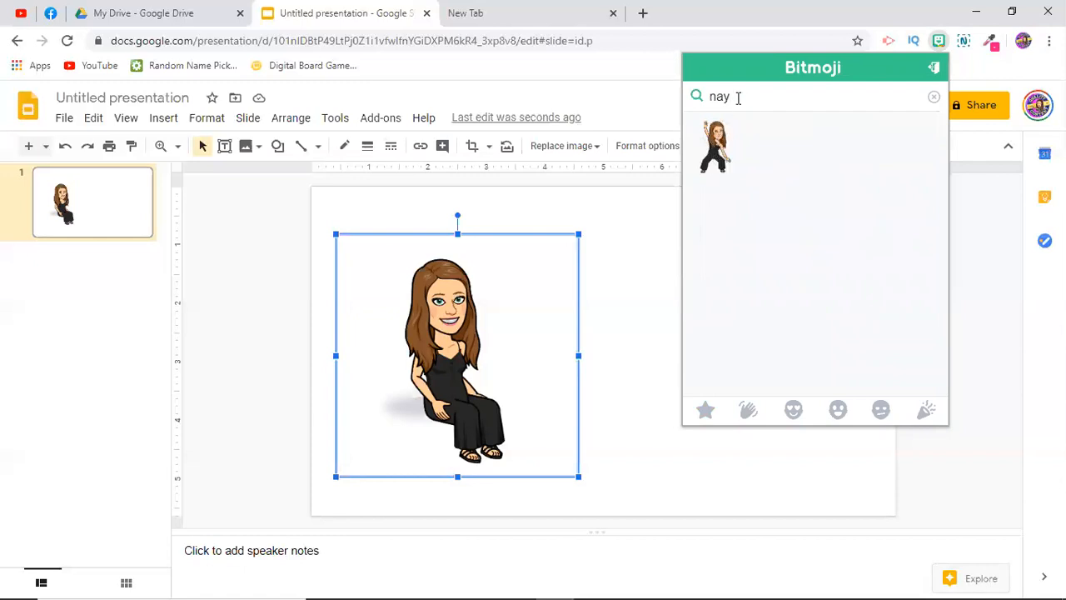
pyautogui.write('w')
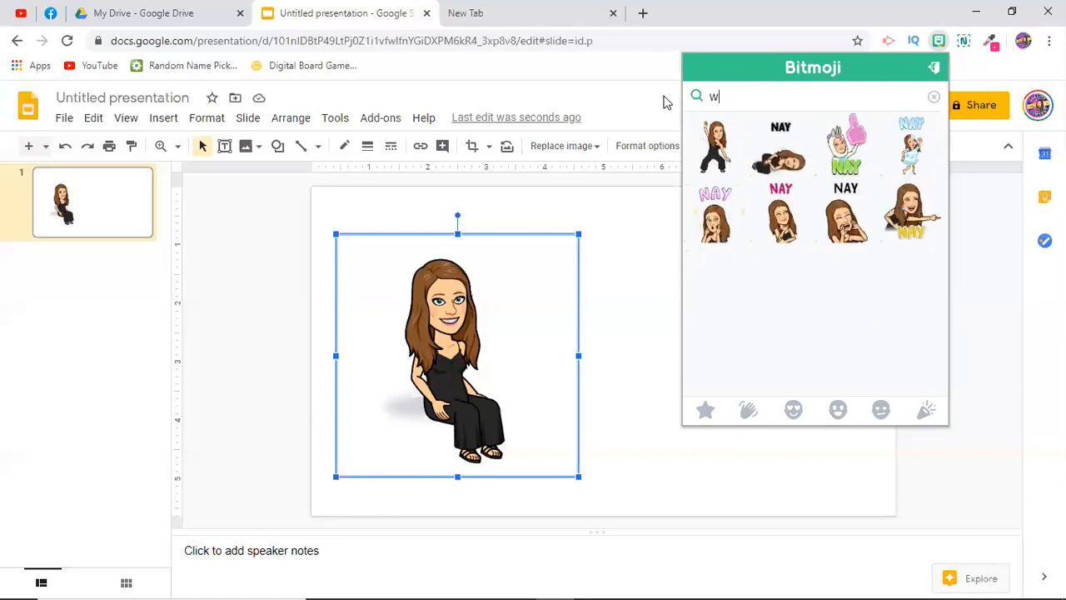
pyautogui.write('hip')
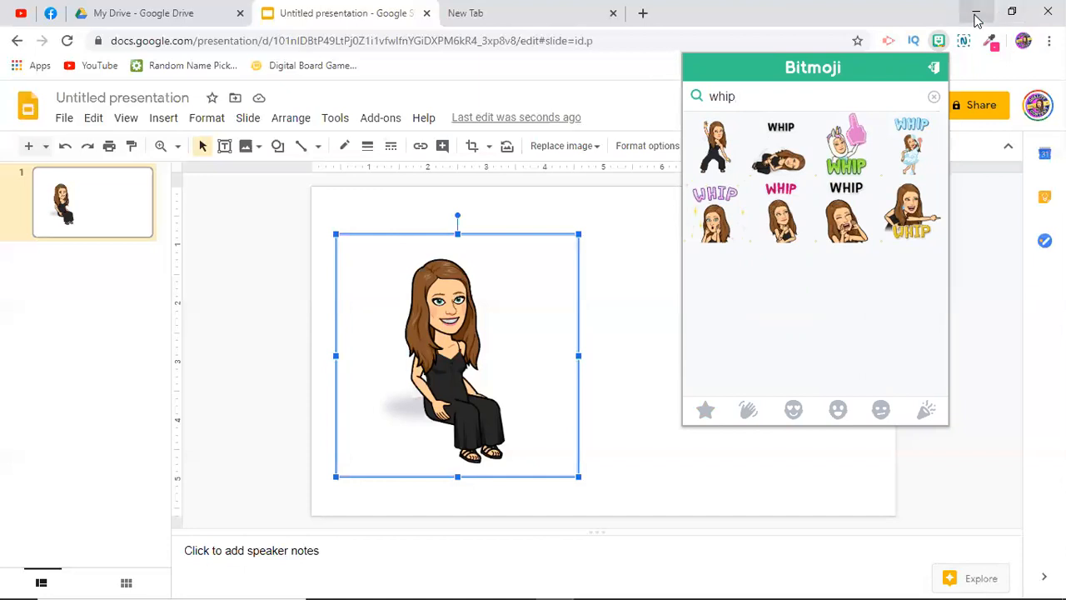
pyautogui.moveTo(978, 17)
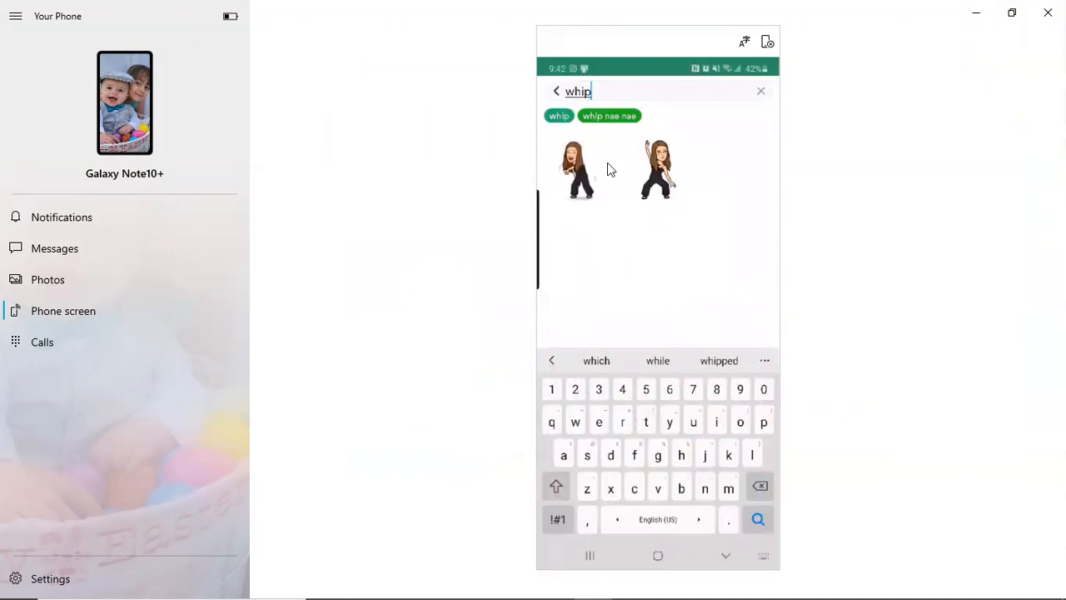
pyautogui.moveTo(586, 179)
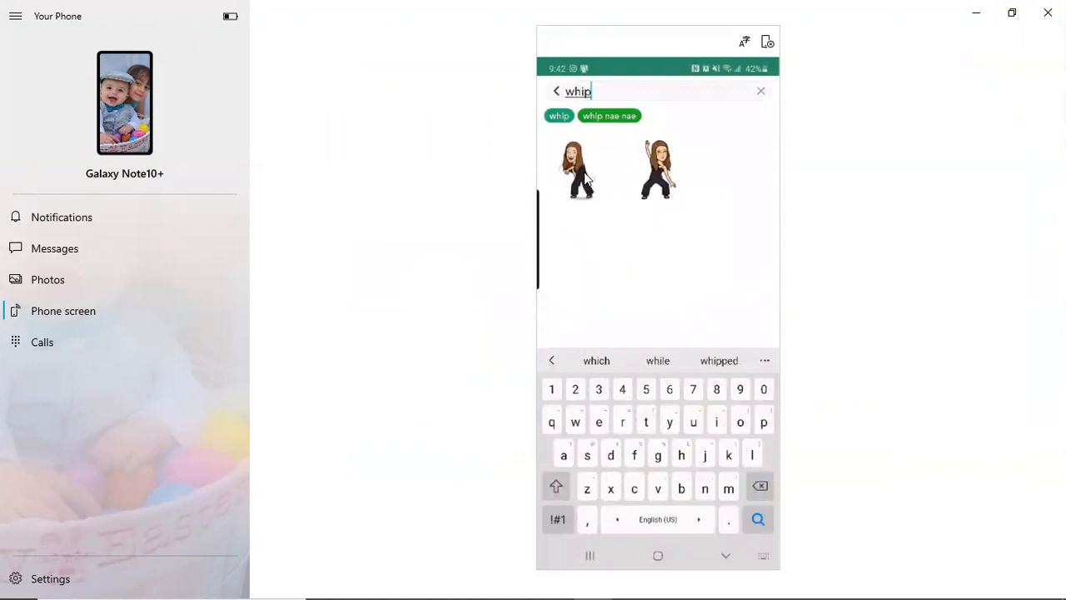
pyautogui.moveTo(591, 204)
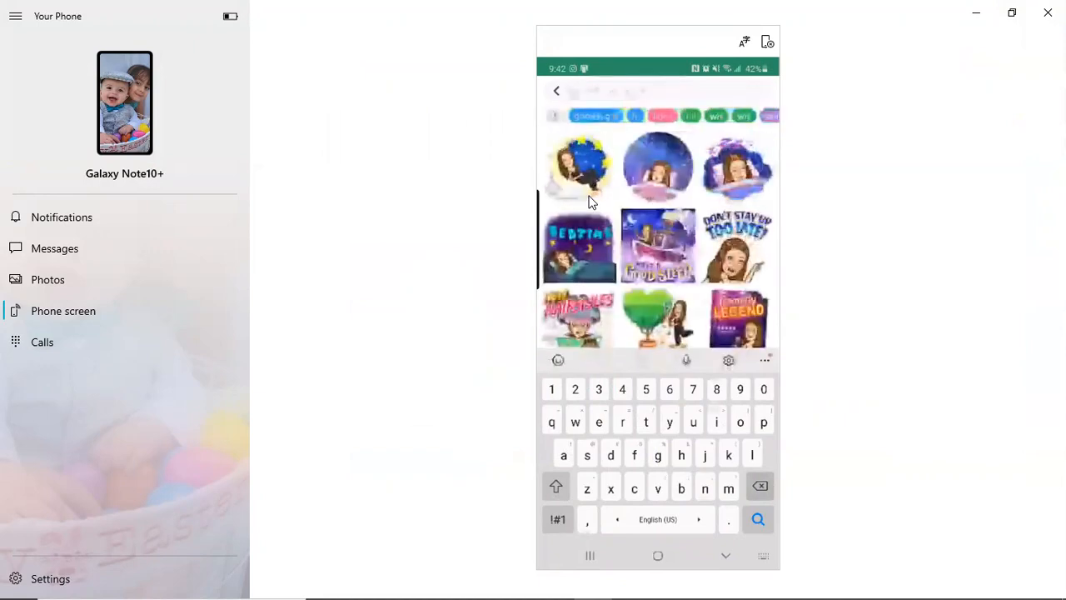
# Search the phone's mirrored Bitmoji keyboard for 'chair' to list seated Bitmojis
pyautogui.write('chair')
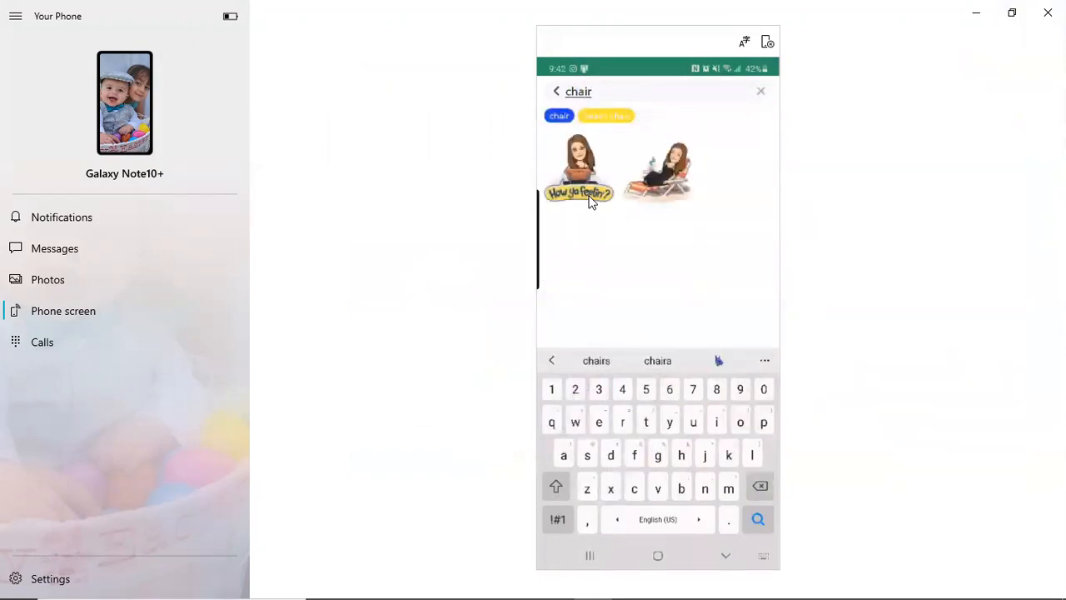
pyautogui.moveTo(674, 180)
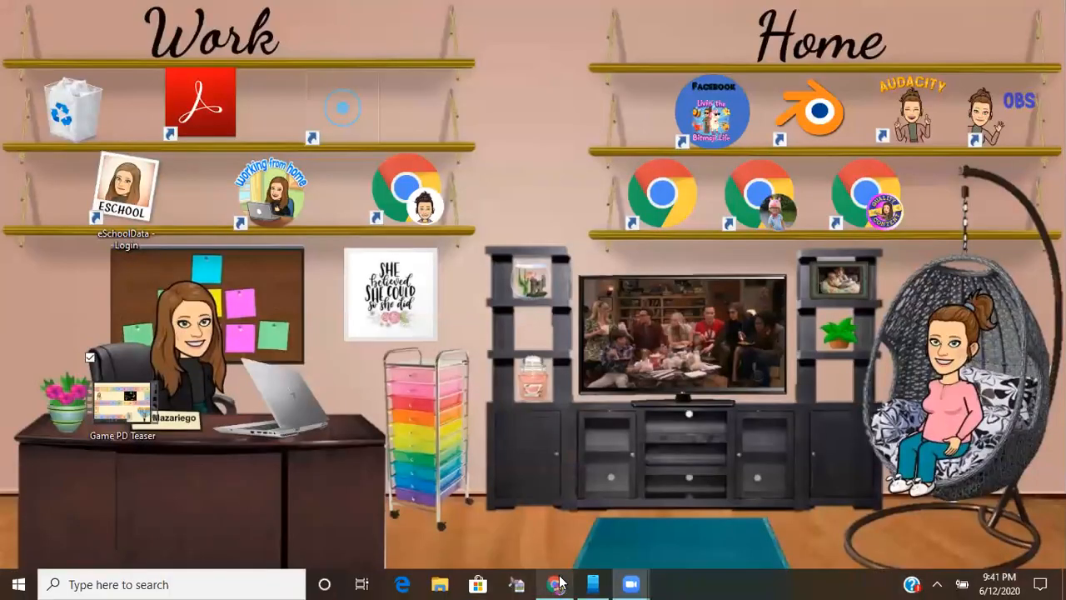
# Return to the Slides presentation and search the Bitmoji panel for 'chair' stickers
pyautogui.click(553, 583)
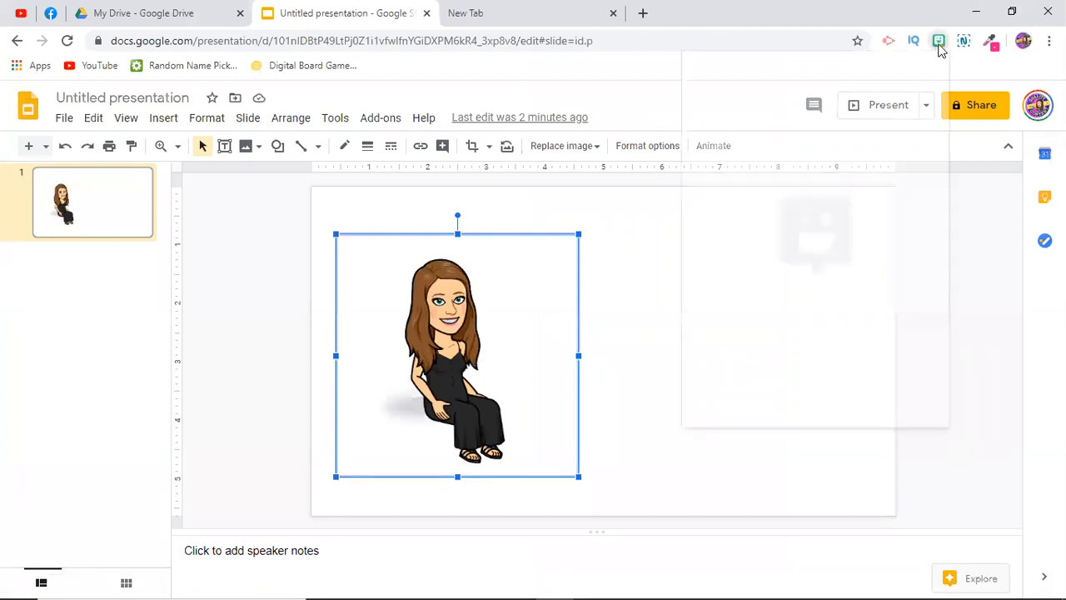
pyautogui.click(939, 40)
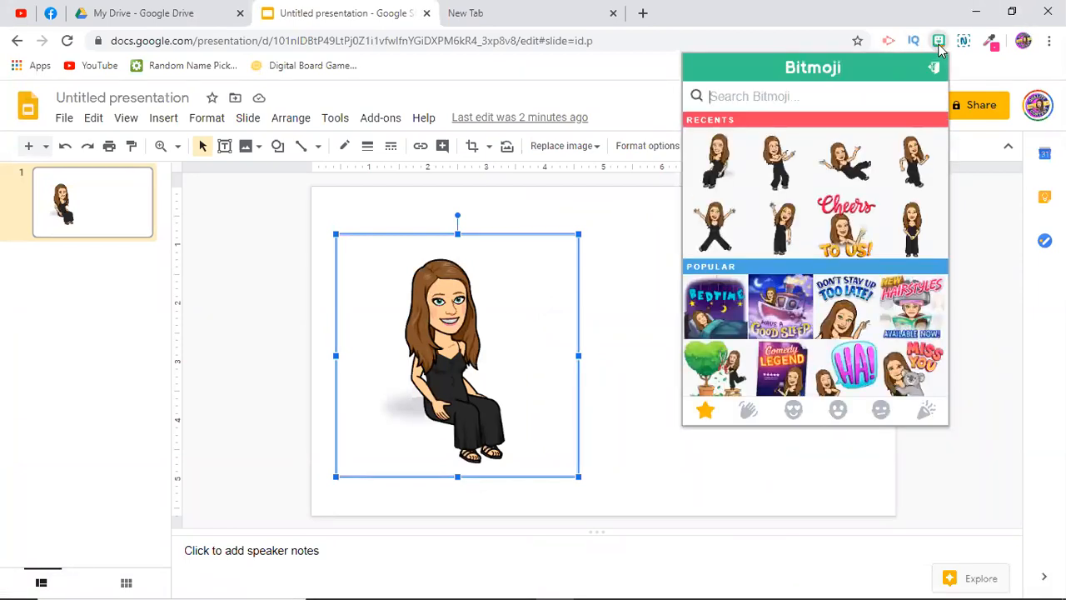
pyautogui.write('chair')
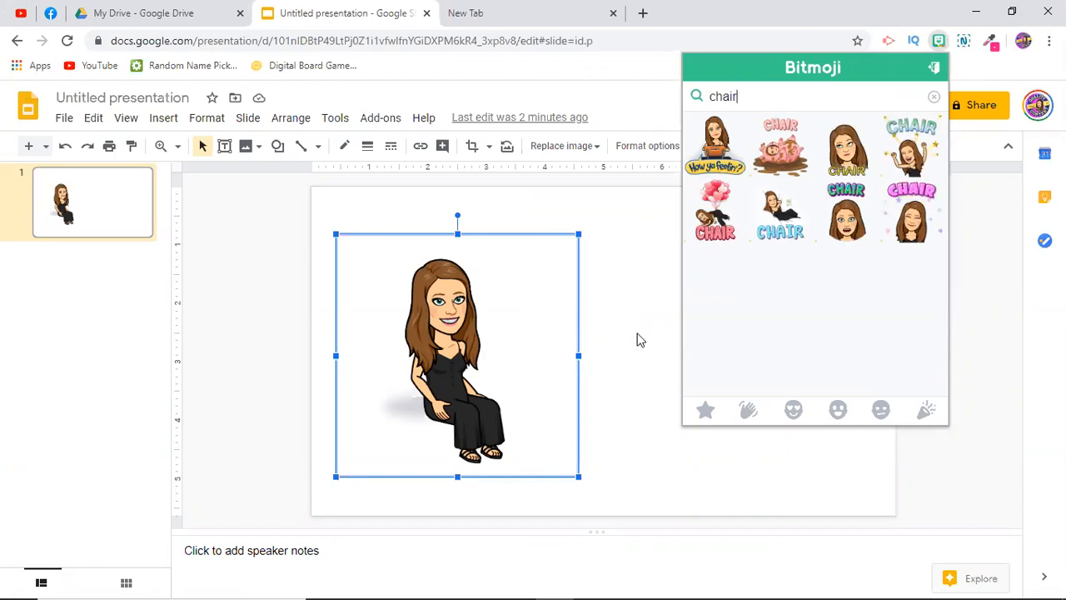
pyautogui.moveTo(636, 370)
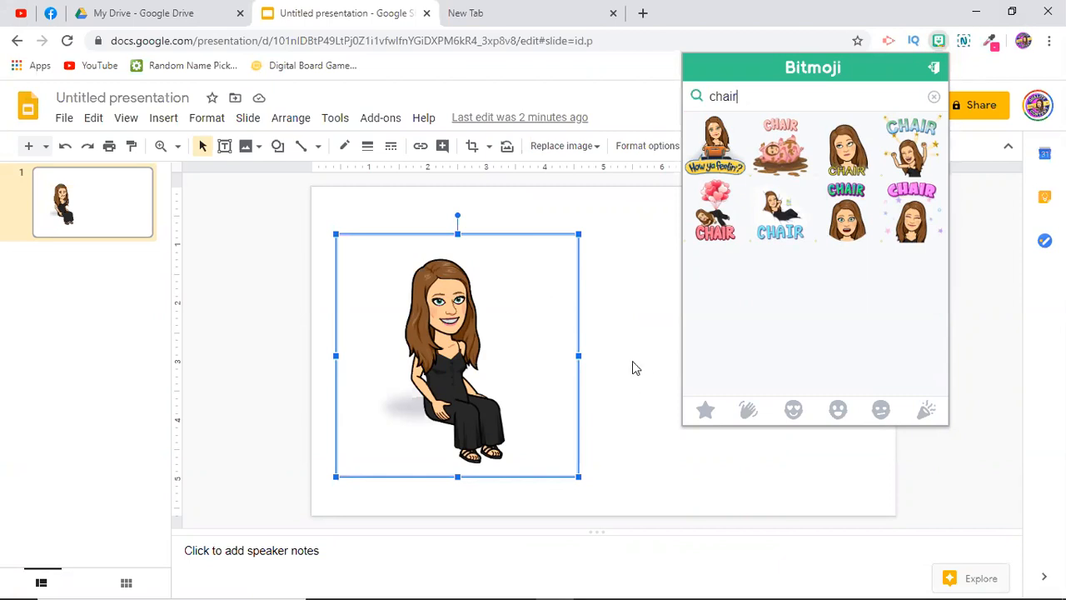
pyautogui.moveTo(651, 304)
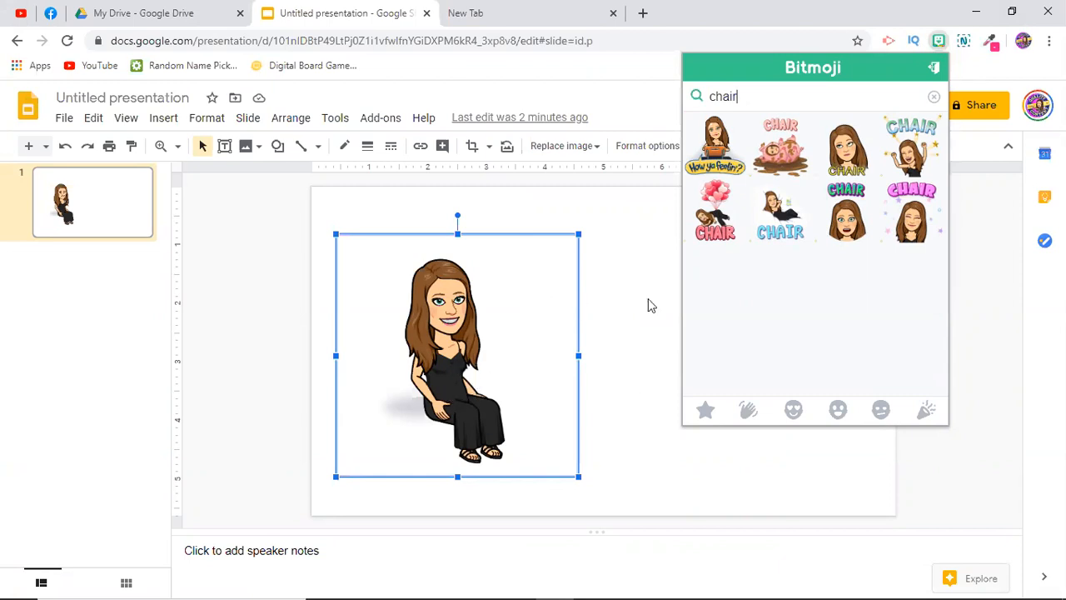
pyautogui.moveTo(636, 324)
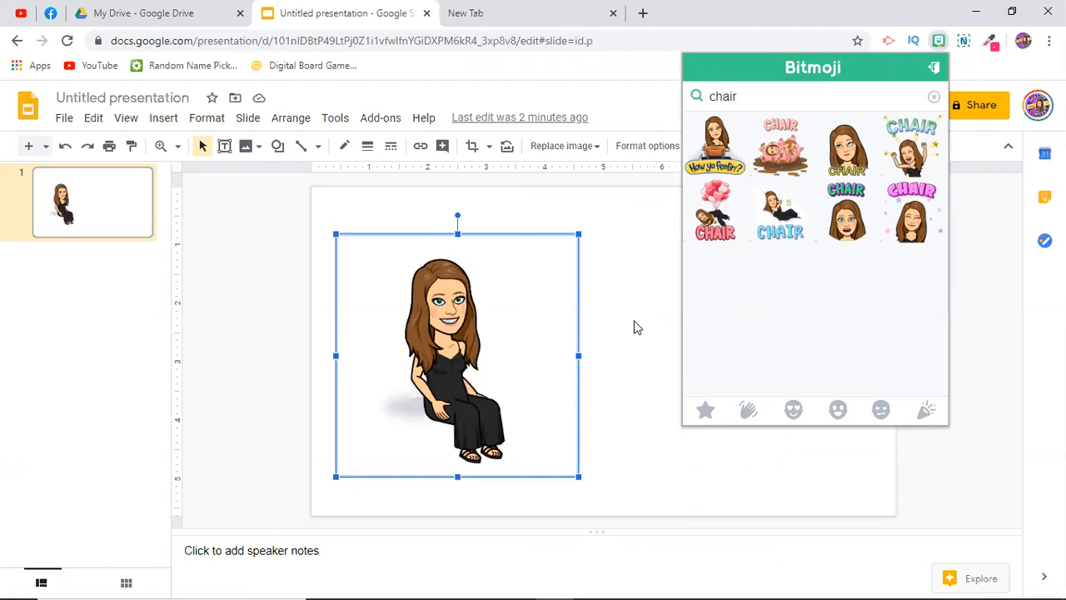
pyautogui.moveTo(511, 320)
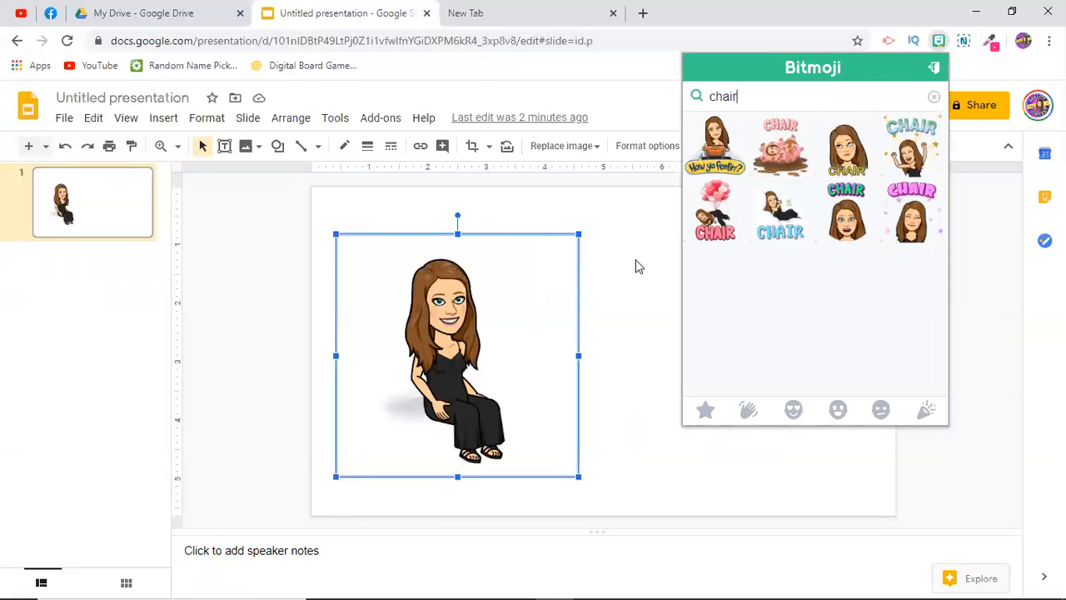
pyautogui.moveTo(612, 307)
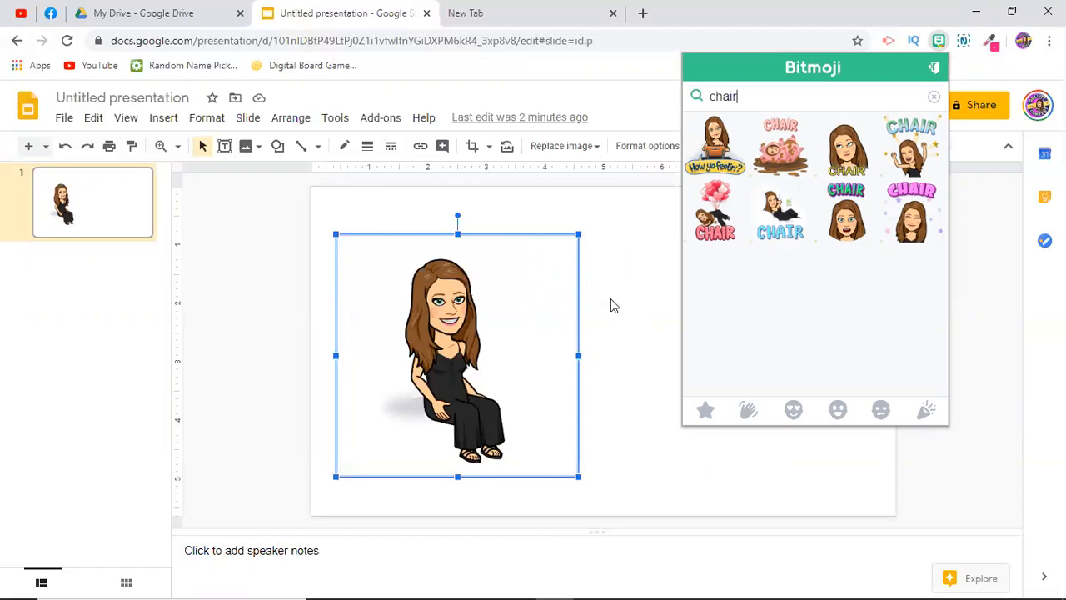